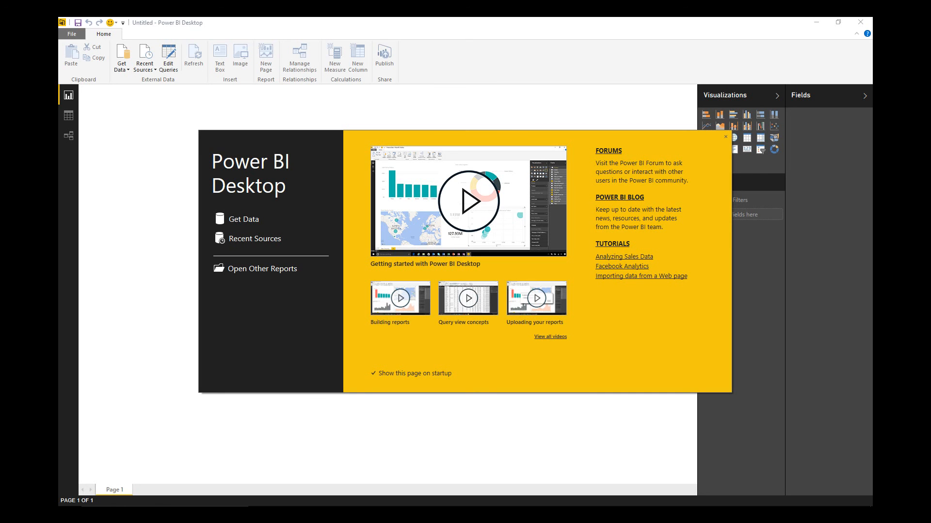
mouse_move(132, 322)
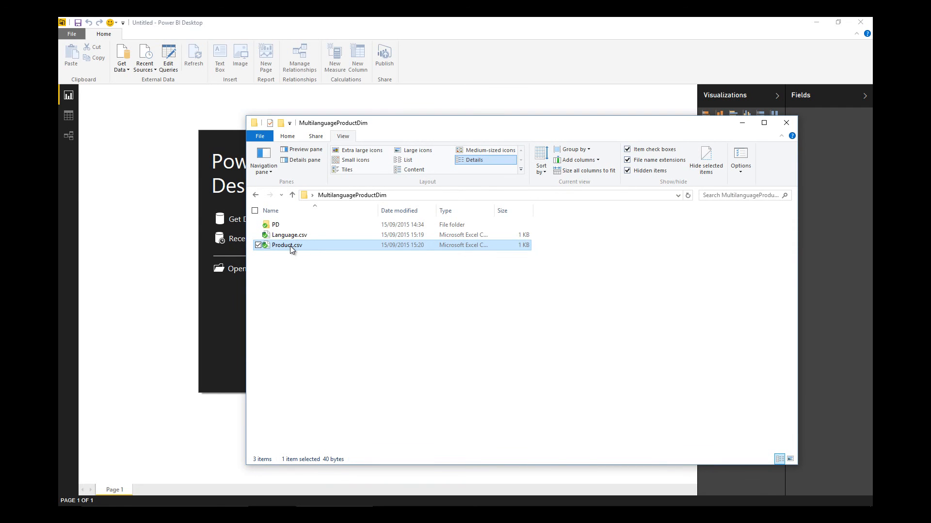
mouse_move(286, 247)
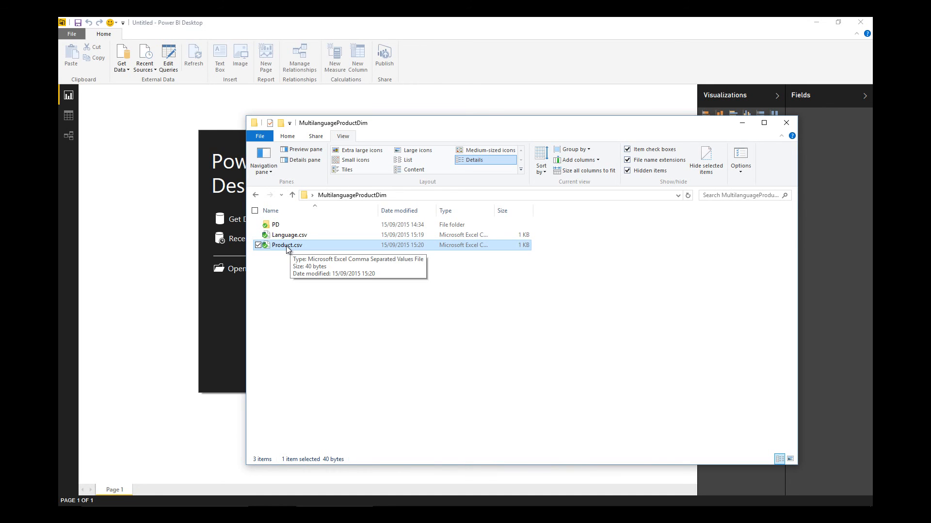
Inspect Language.csv in Notepad, confirming French, German and Spanish rows with codes, then close it
right_click(285, 245)
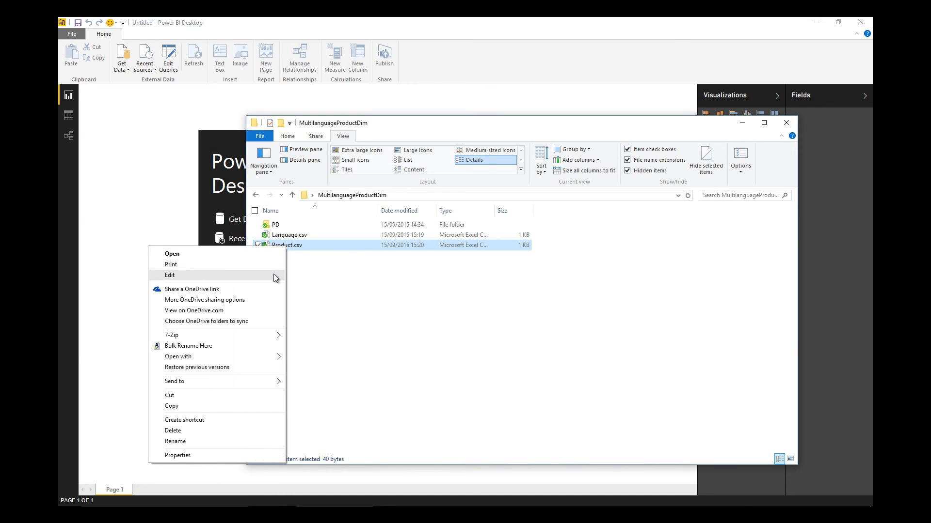
click(170, 275)
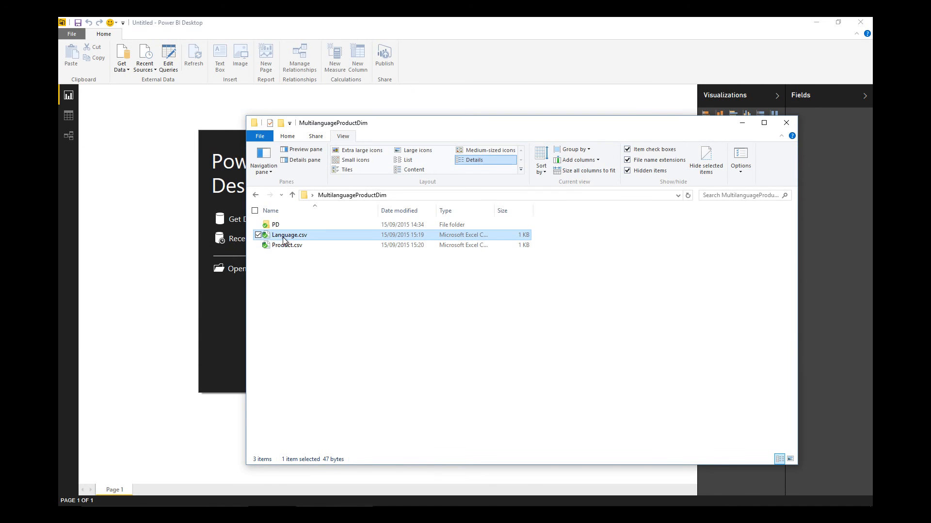
double_click(289, 234)
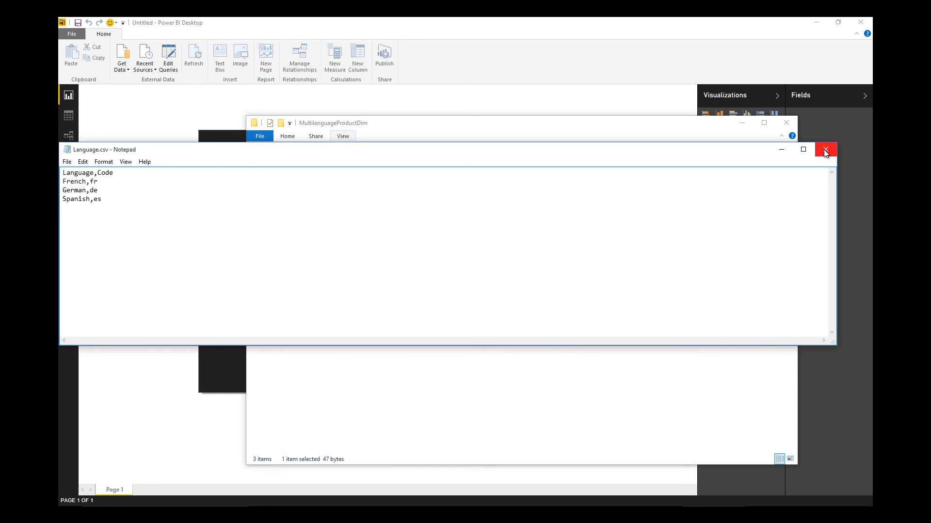
click(824, 149)
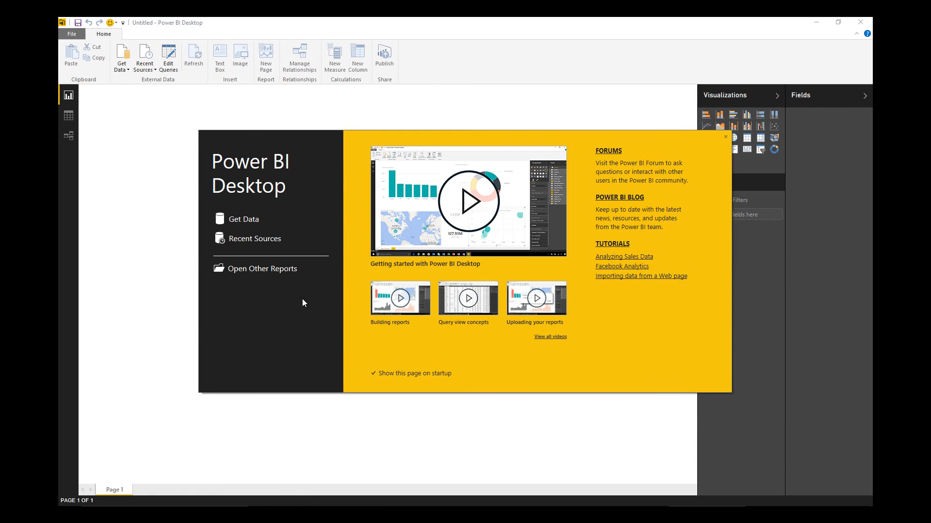
Import Language.csv via Get Data > CSV and open it for editing as the Language query
click(242, 219)
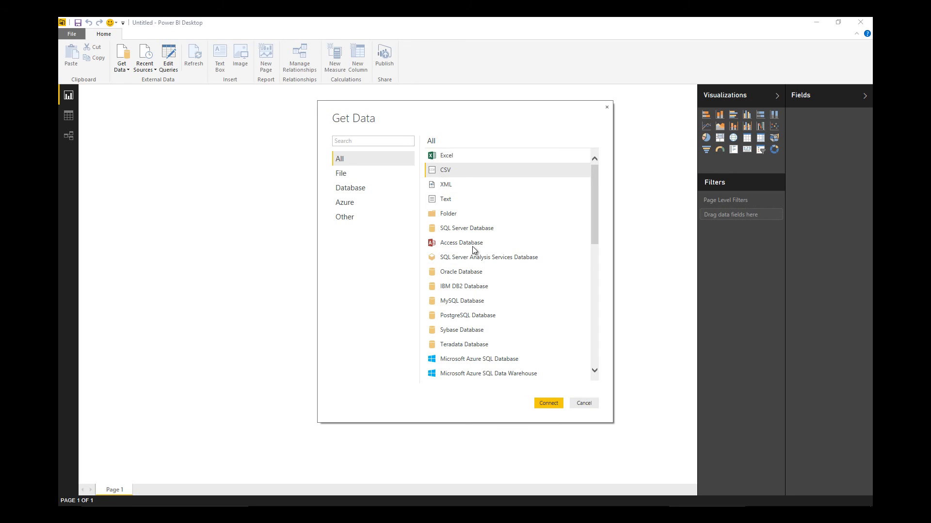
click(546, 403)
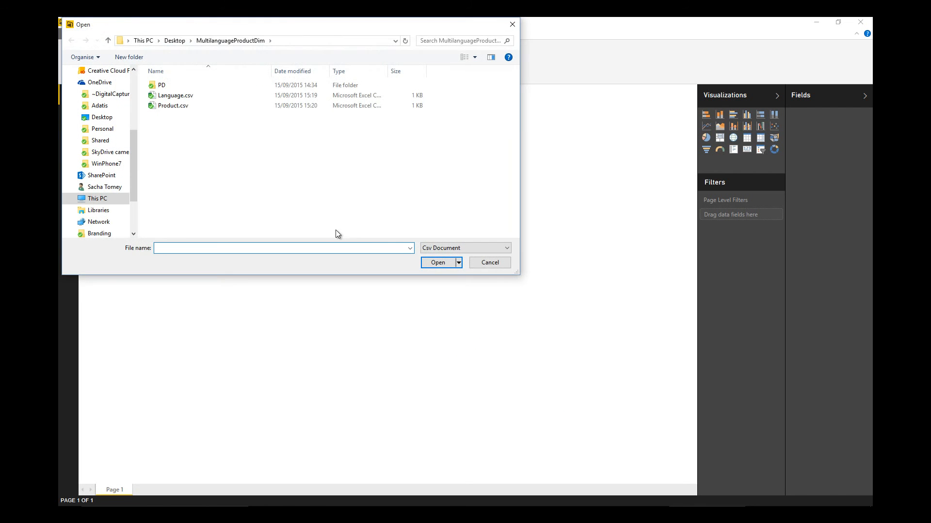
click(175, 95)
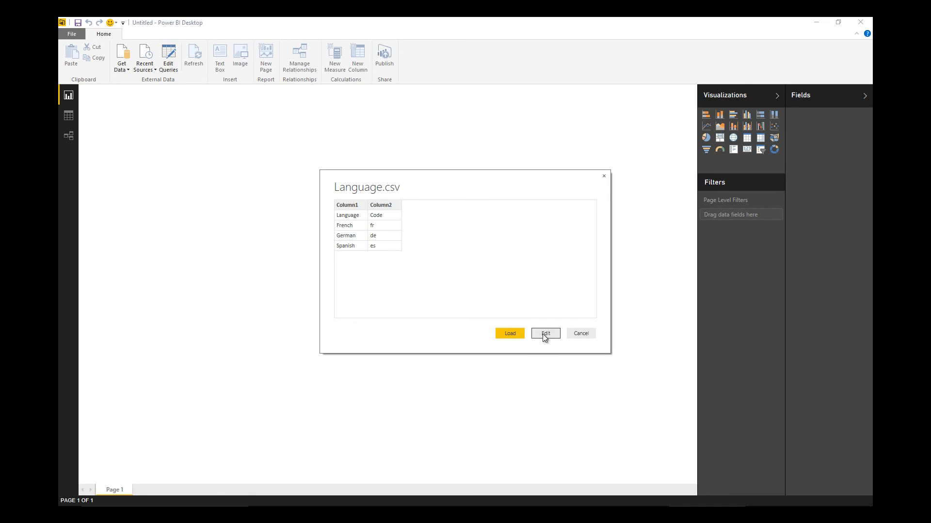
click(544, 333)
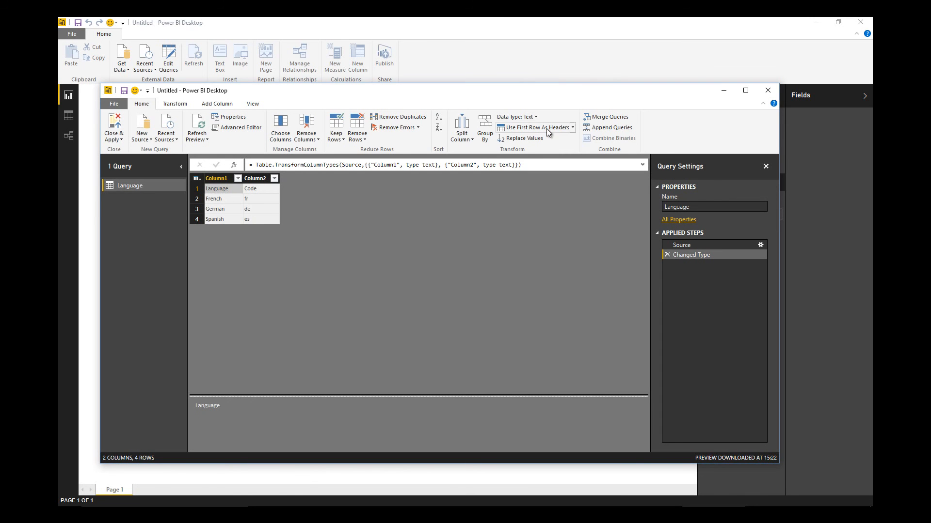
Promote the first row so the Language query has Language and Code headers
click(532, 127)
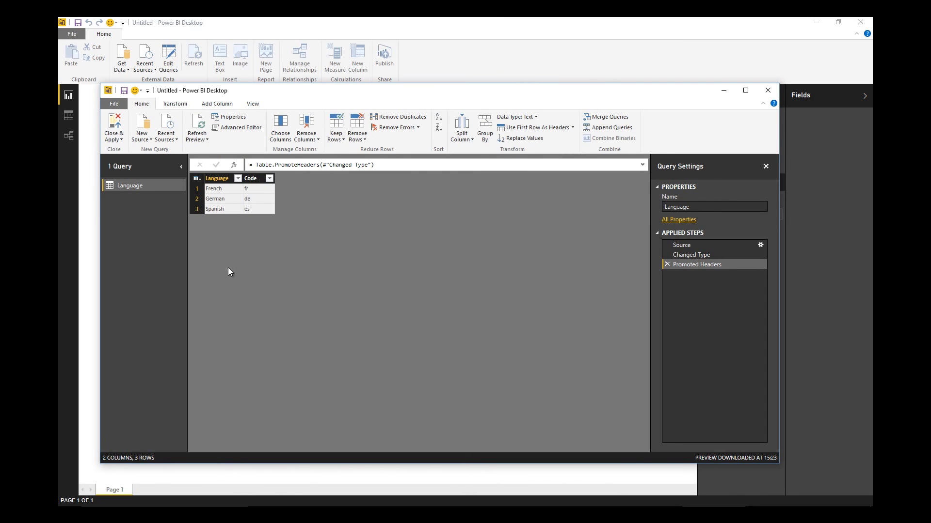
mouse_move(242, 236)
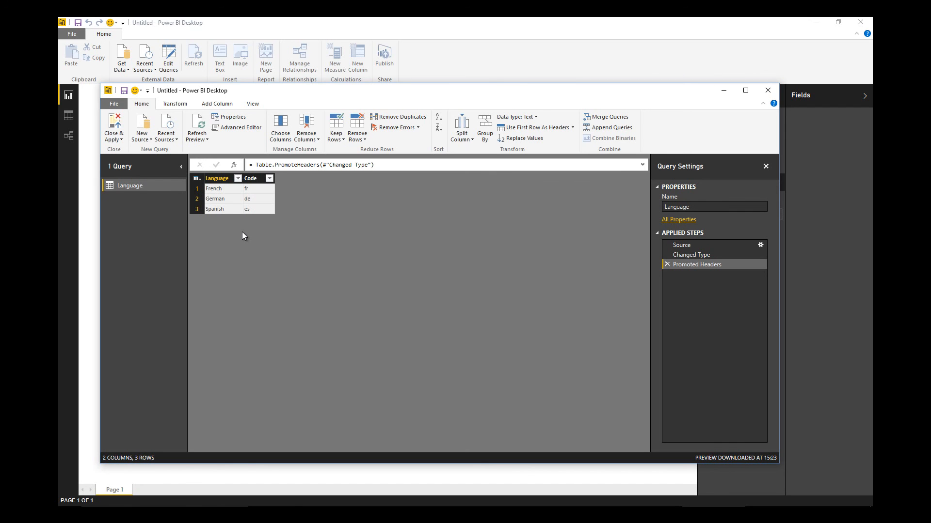
mouse_move(248, 191)
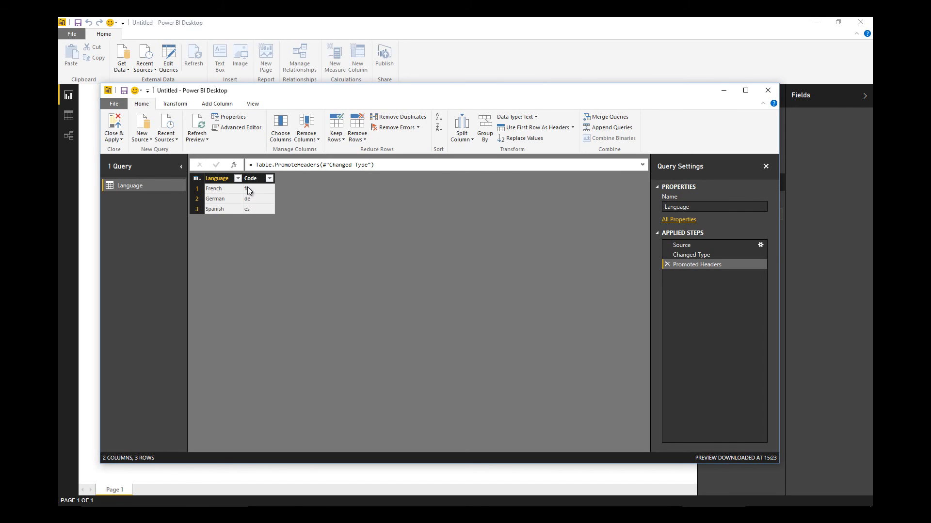
right_click(250, 178)
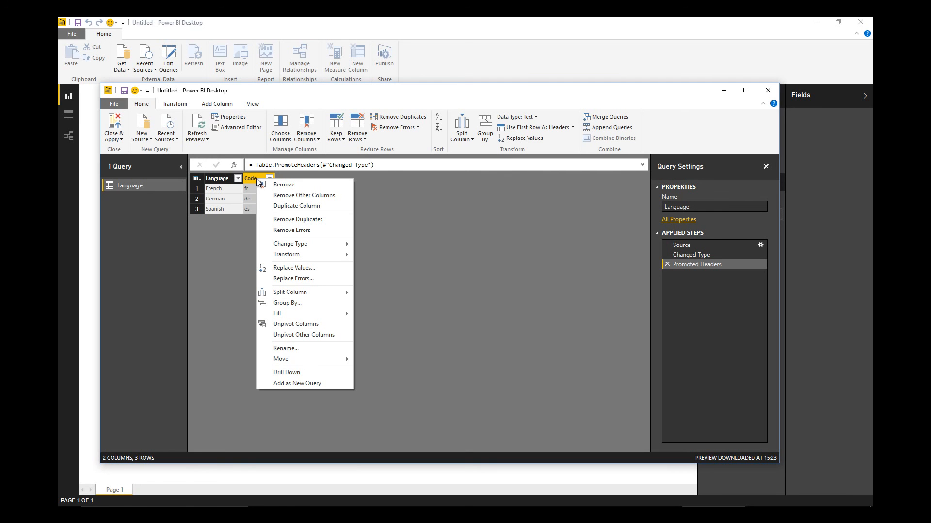
click(216, 104)
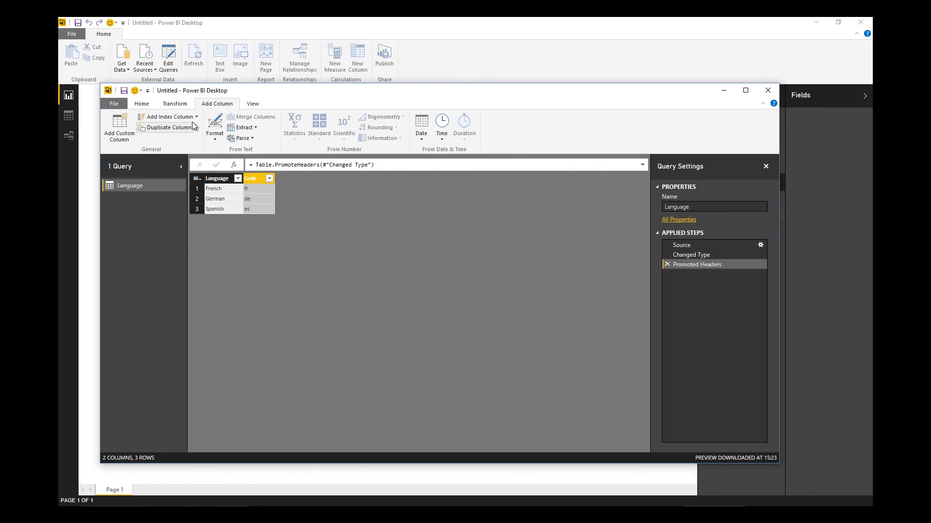
Add a custom column named JoinHack with formula =1 to the Language query
click(119, 126)
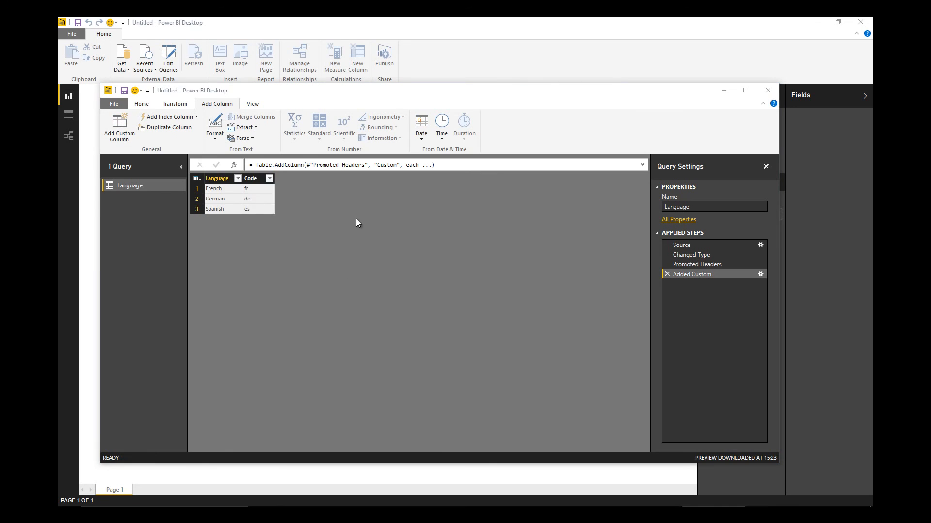
click(118, 127)
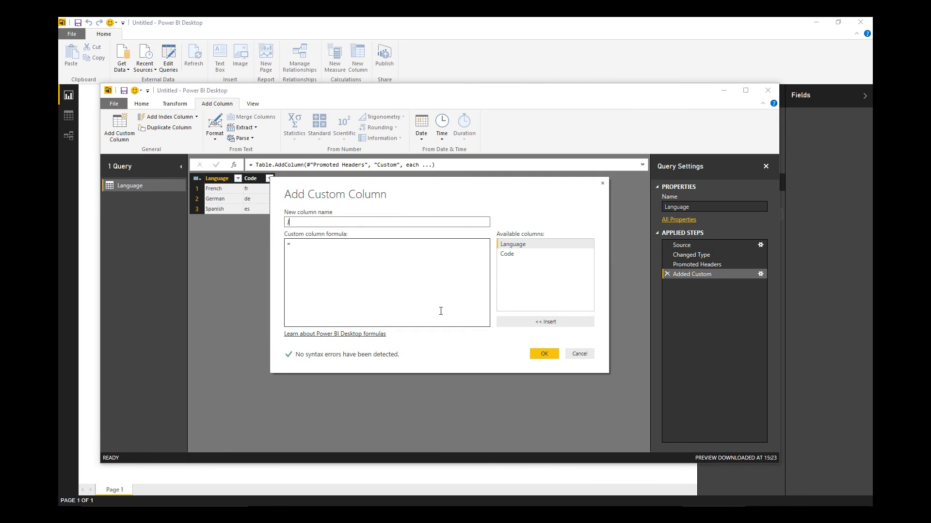
text(JoinHack)
click(387, 283)
text( 1)
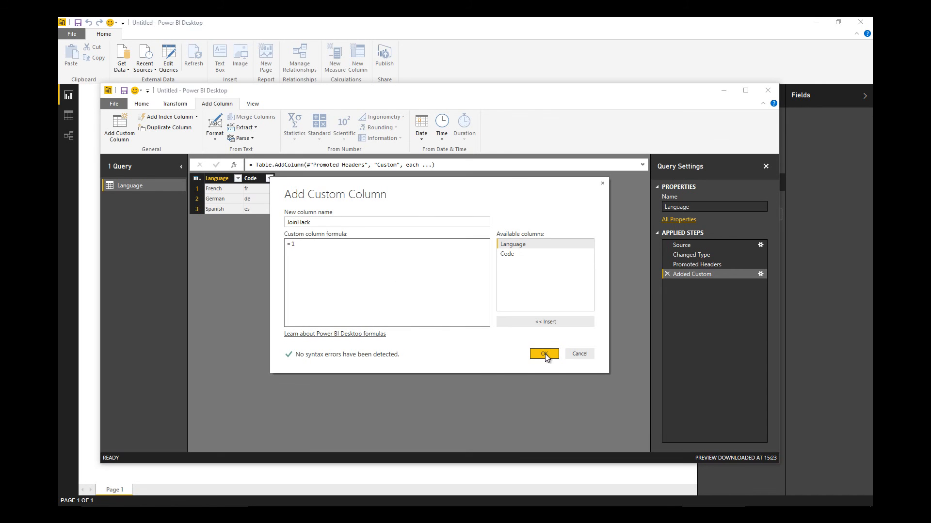
click(543, 353)
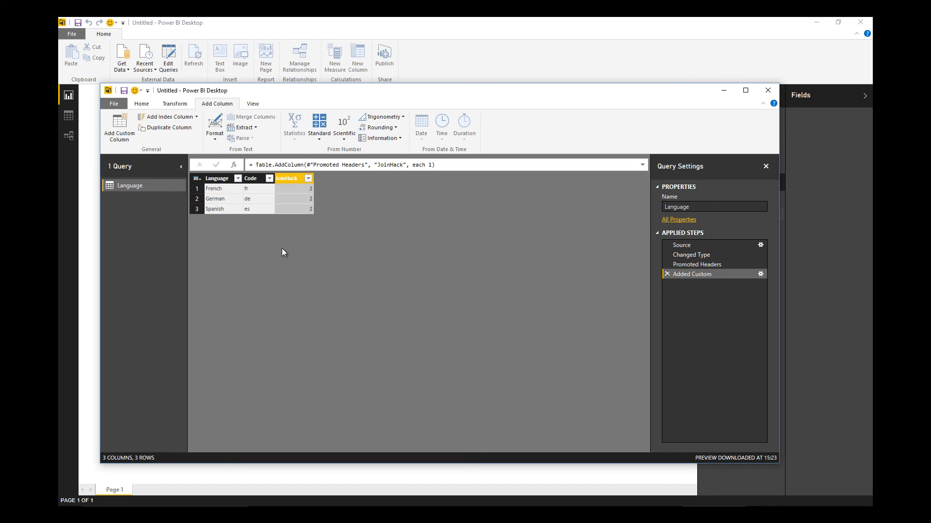
click(112, 103)
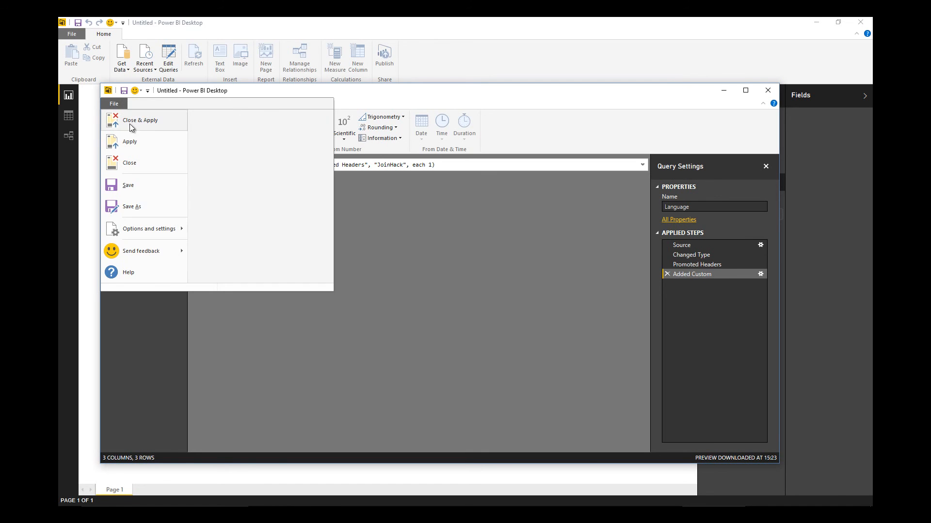
Close & Apply to load the Language table into the report
click(139, 121)
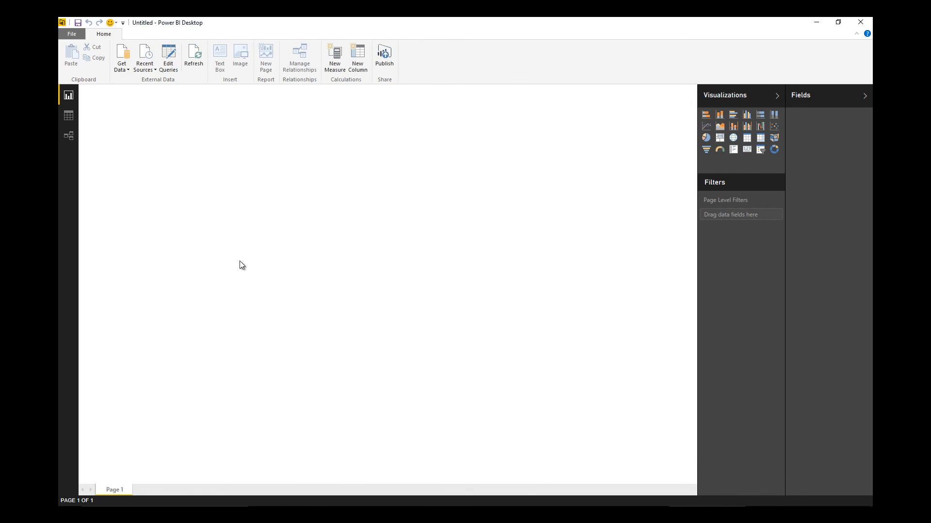
click(121, 56)
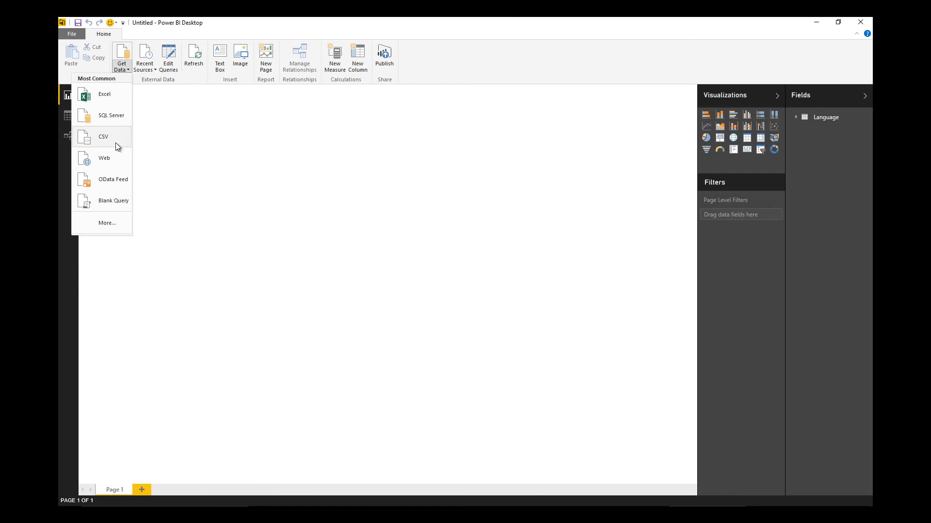
click(102, 137)
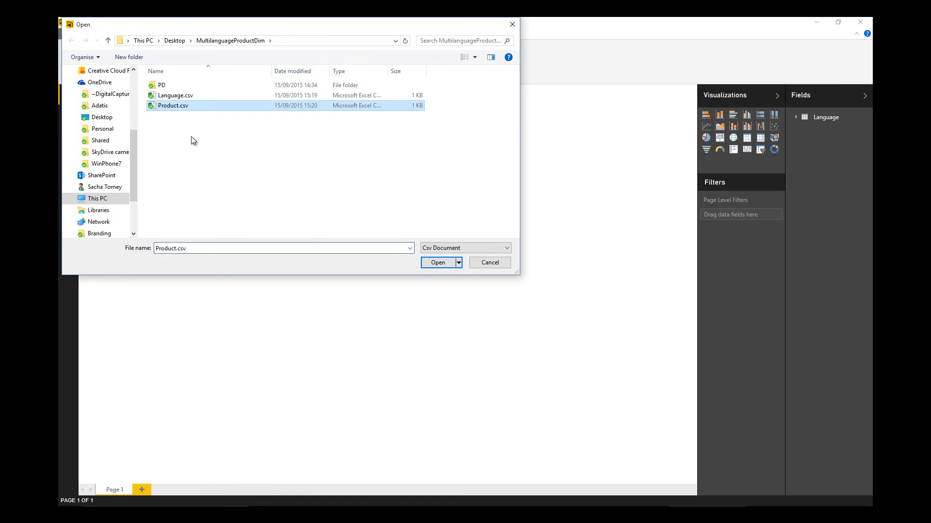
Import Product.csv as a new Product query opened for editing
click(437, 263)
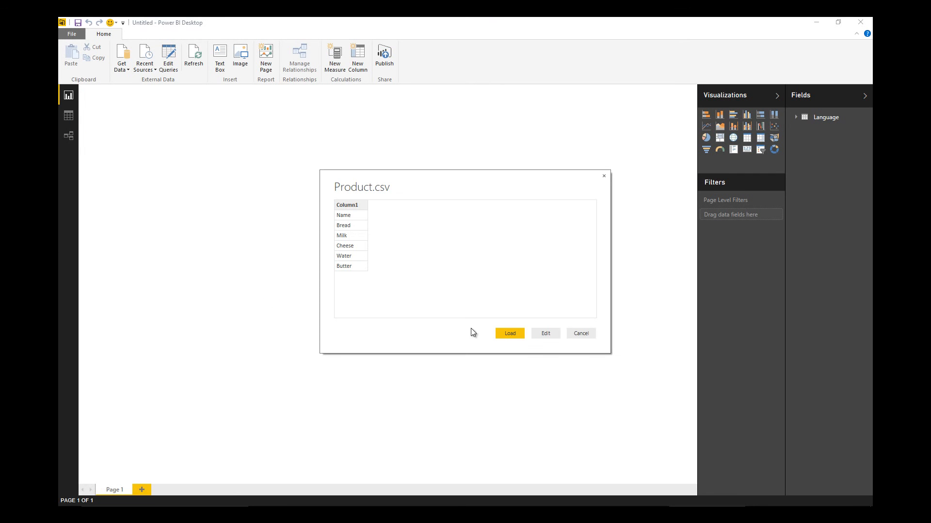
click(509, 333)
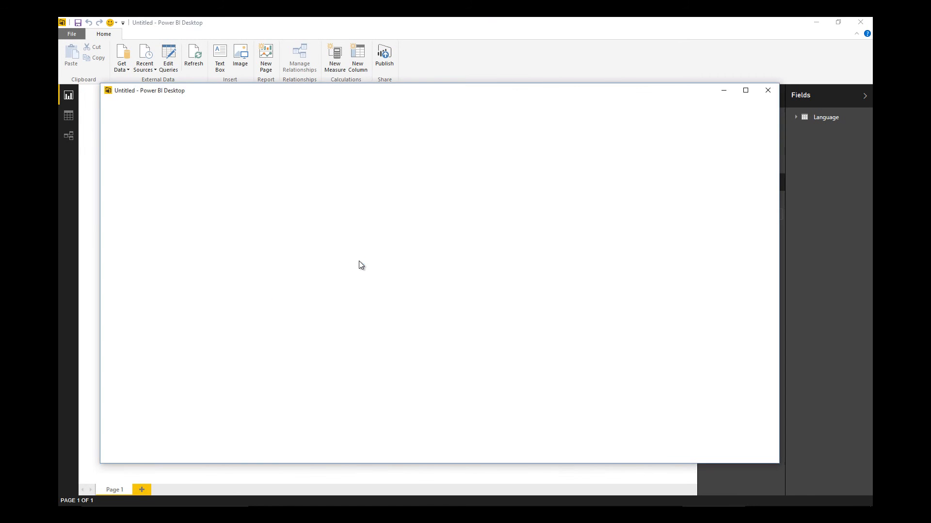
click(168, 58)
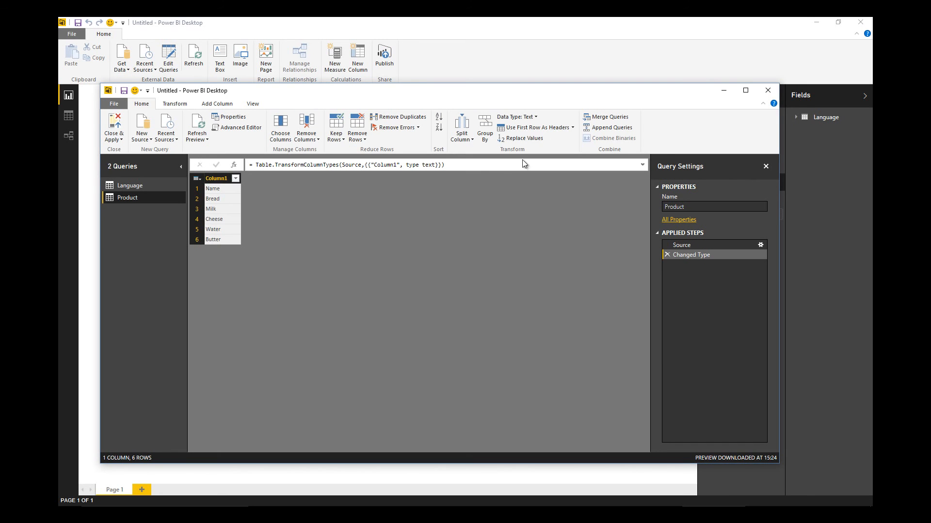
Add a custom column named JoinHack with value 1 to the Product query
click(533, 127)
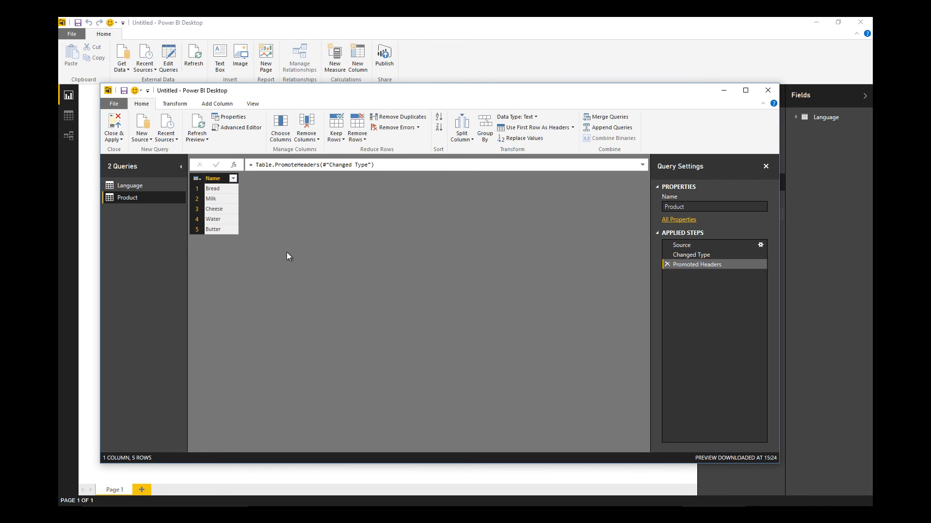
click(216, 103)
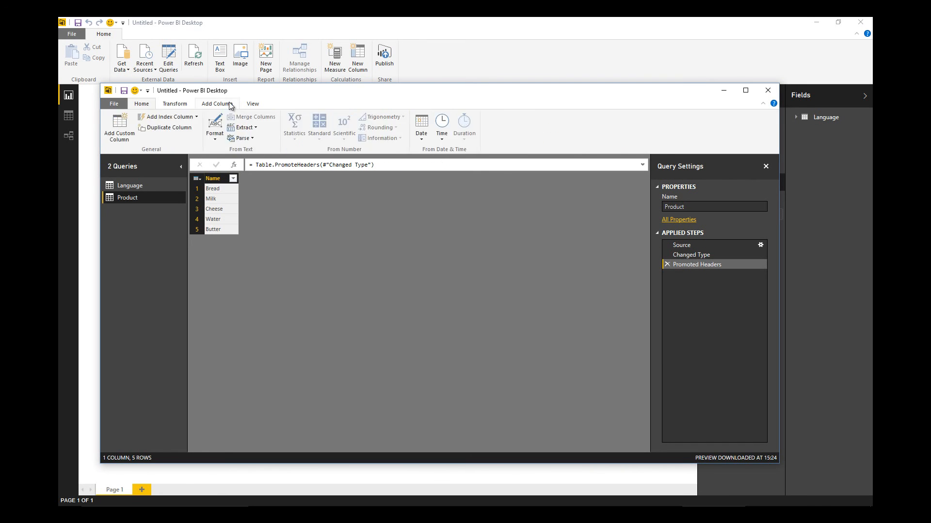
click(118, 125)
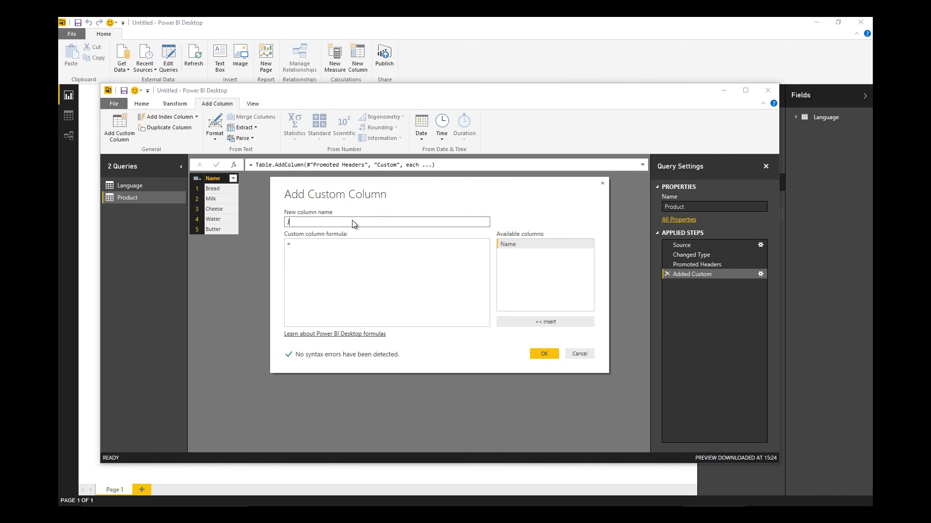
text(JoinHack)
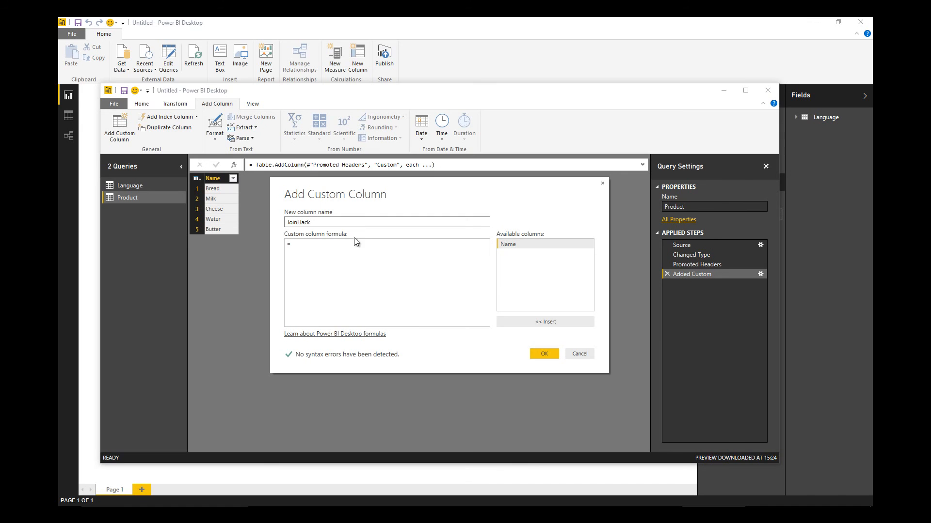
click(542, 354)
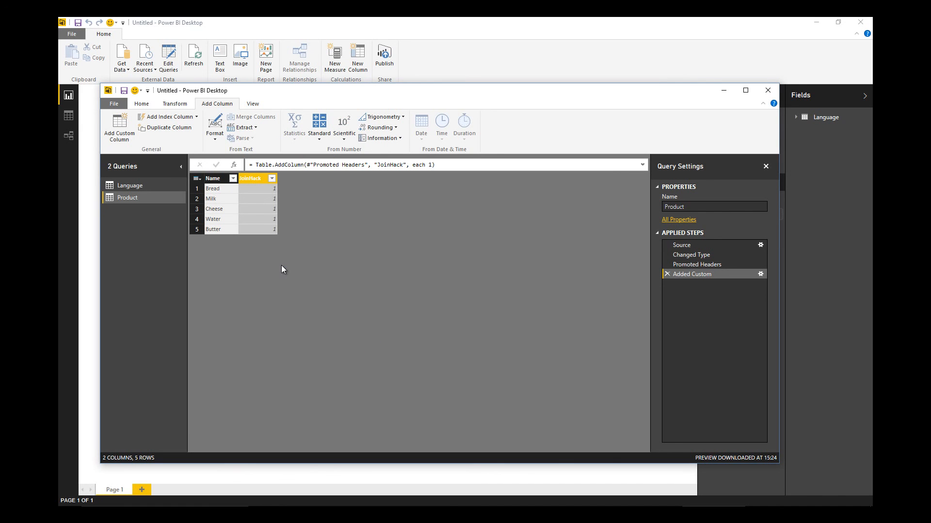
mouse_move(190, 174)
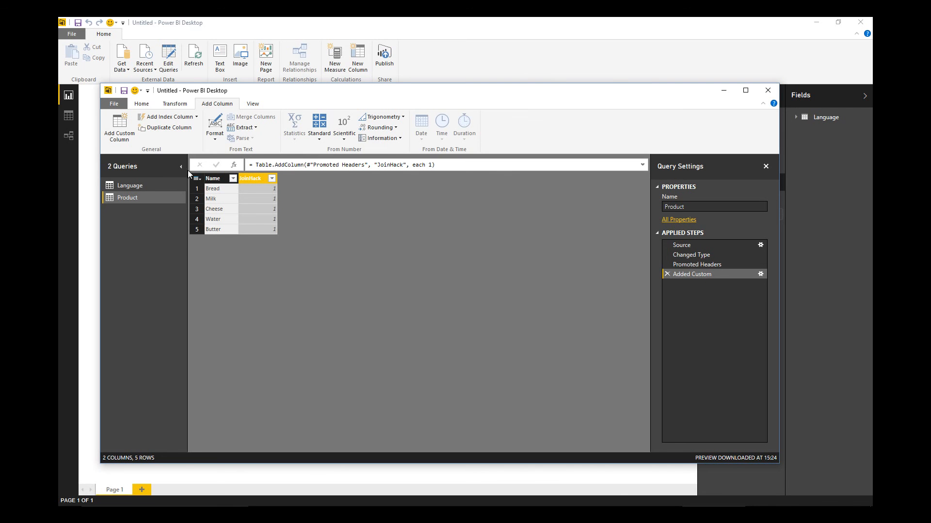
Add an index column starting from 1 and move it to the first position
click(195, 116)
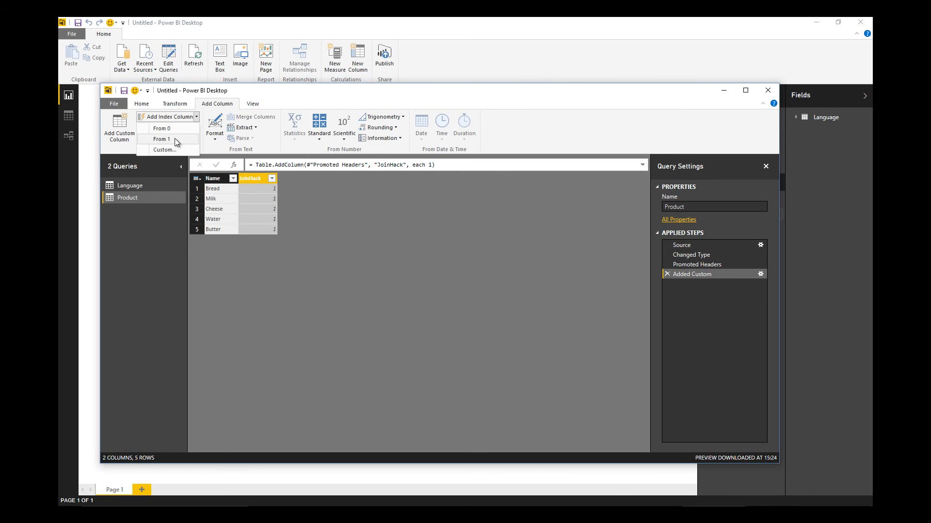
click(162, 138)
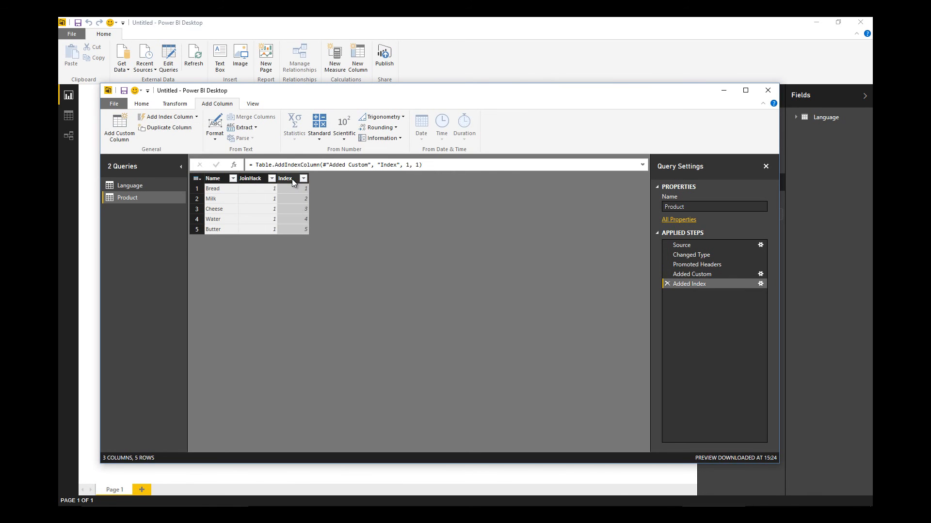
drag(285, 179, 210, 179)
text(ProductId)
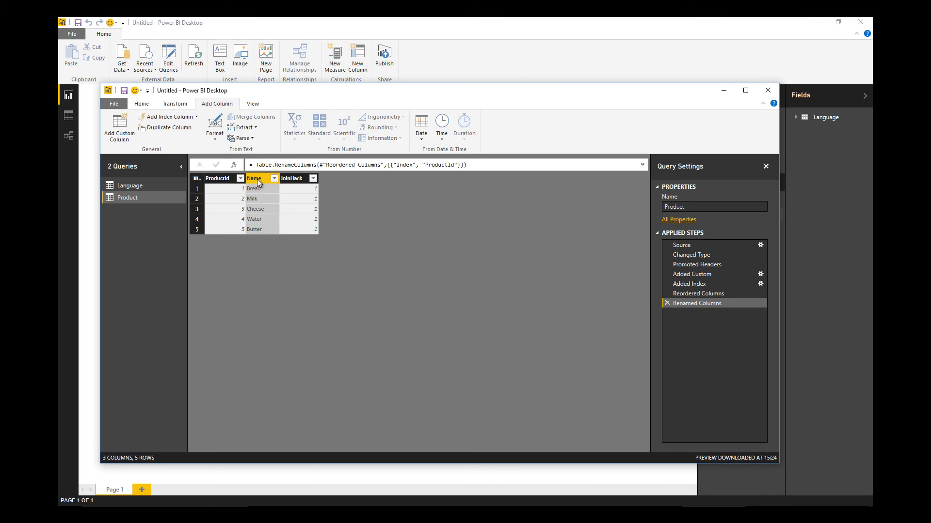
Rename the Name column to English
right_click(254, 179)
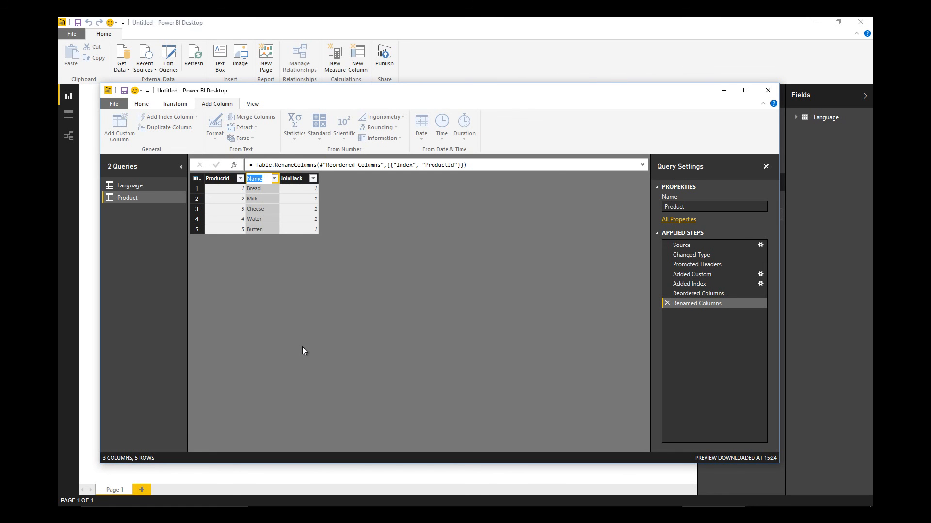
text(English)
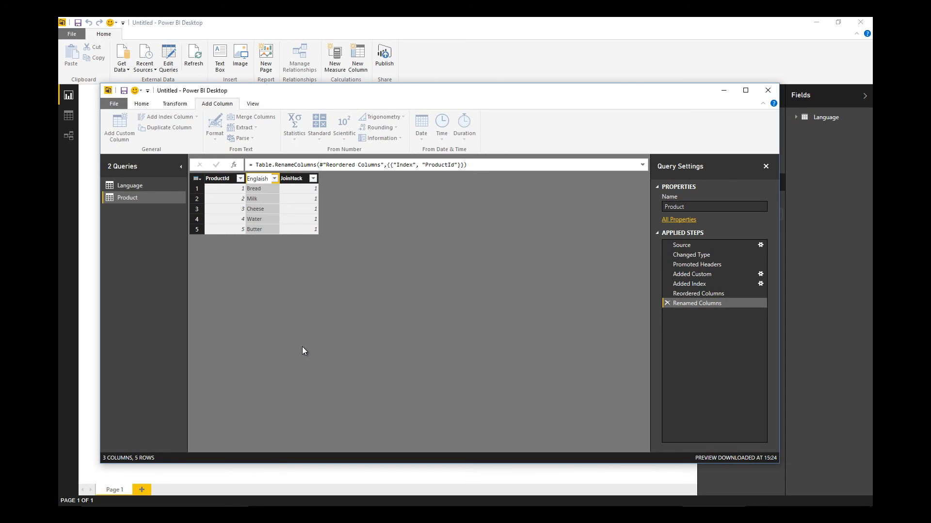
double_click(258, 179)
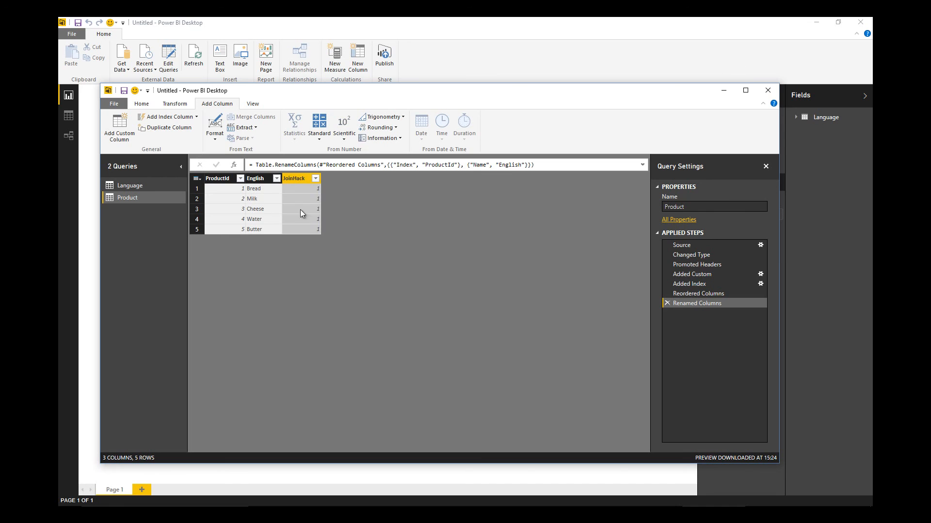
mouse_move(316, 267)
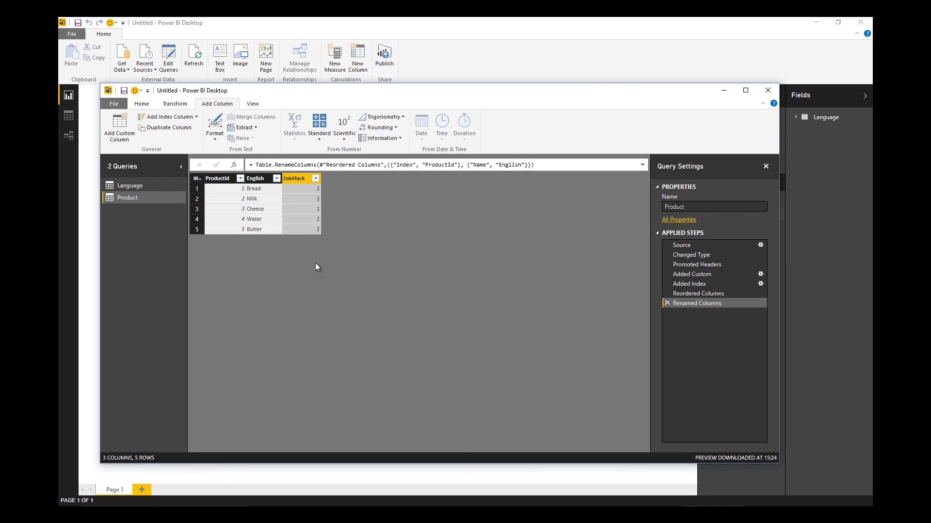
click(141, 104)
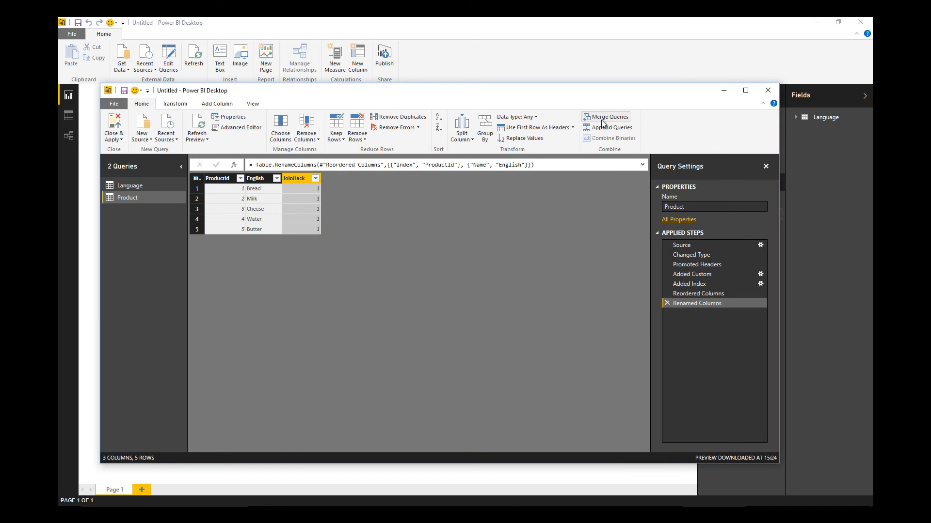
Merge Product with Language on JoinHack using a left outer join, adding NewColumn
click(605, 118)
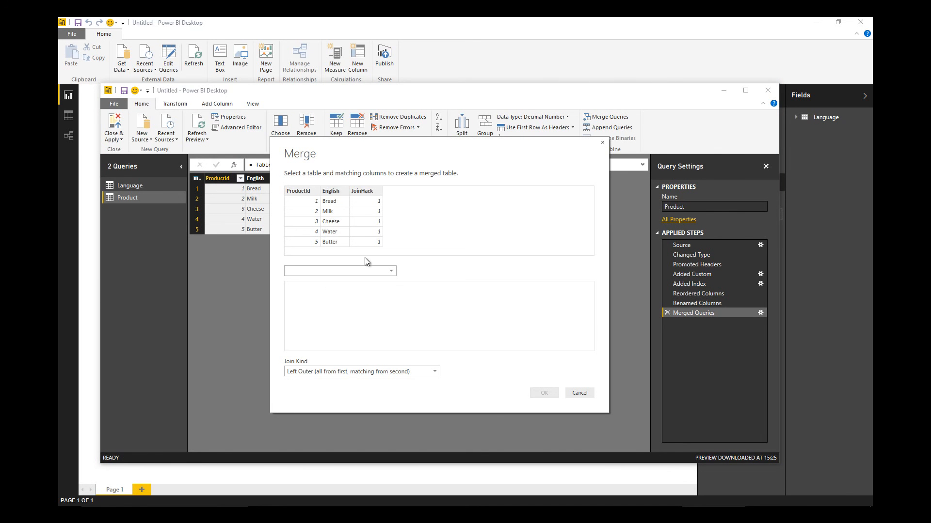
click(339, 270)
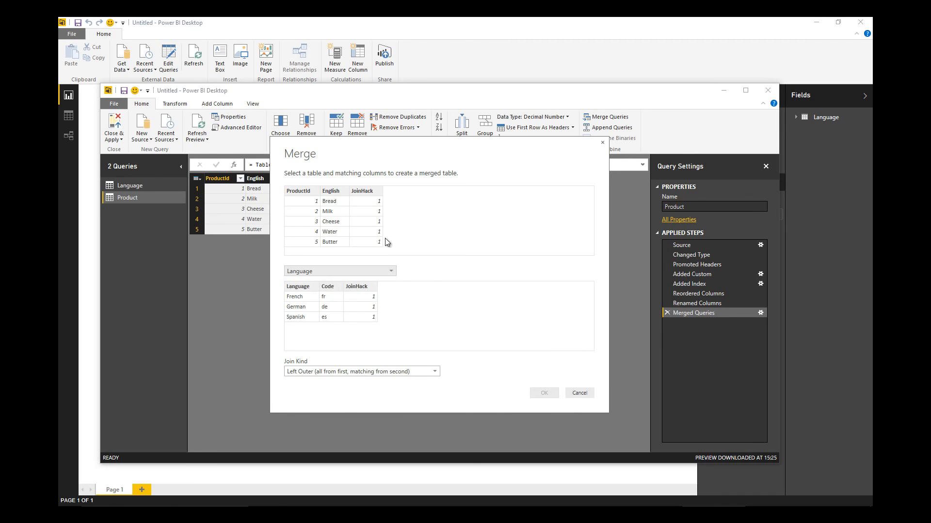
click(362, 292)
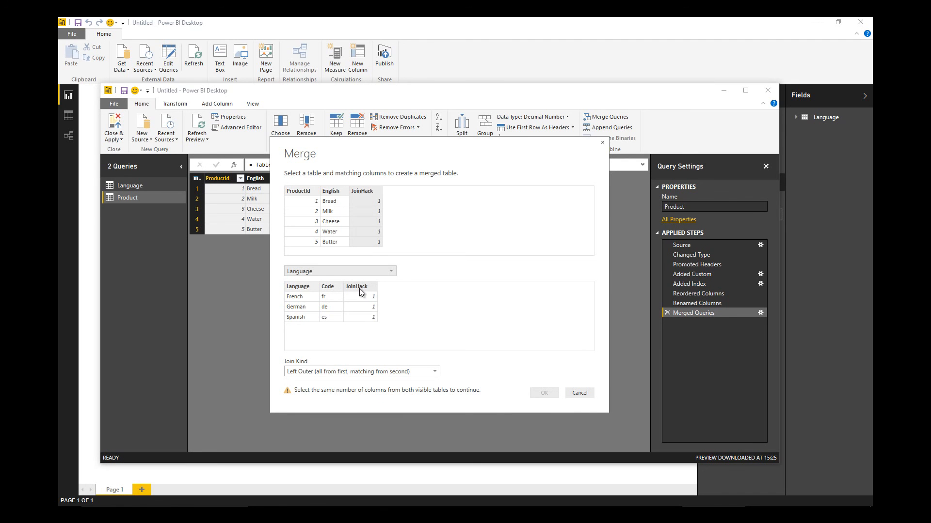
click(356, 287)
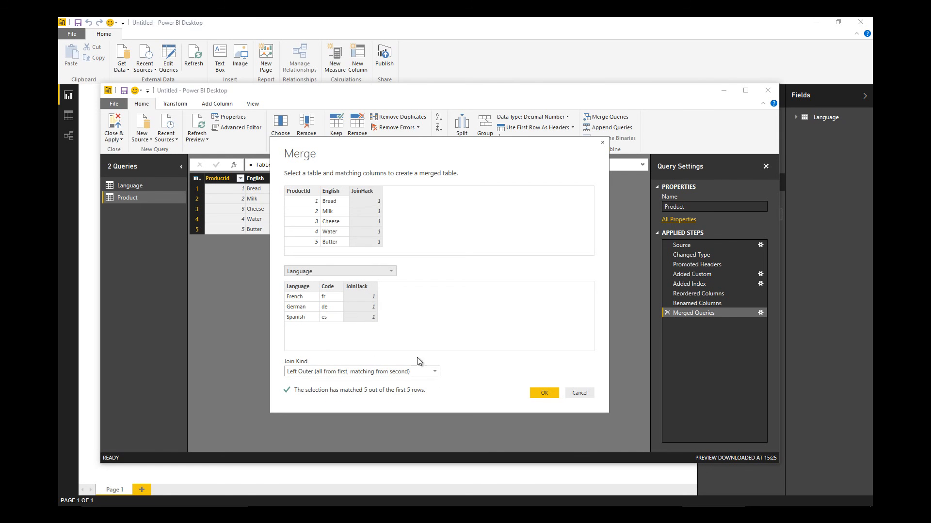
mouse_move(365, 307)
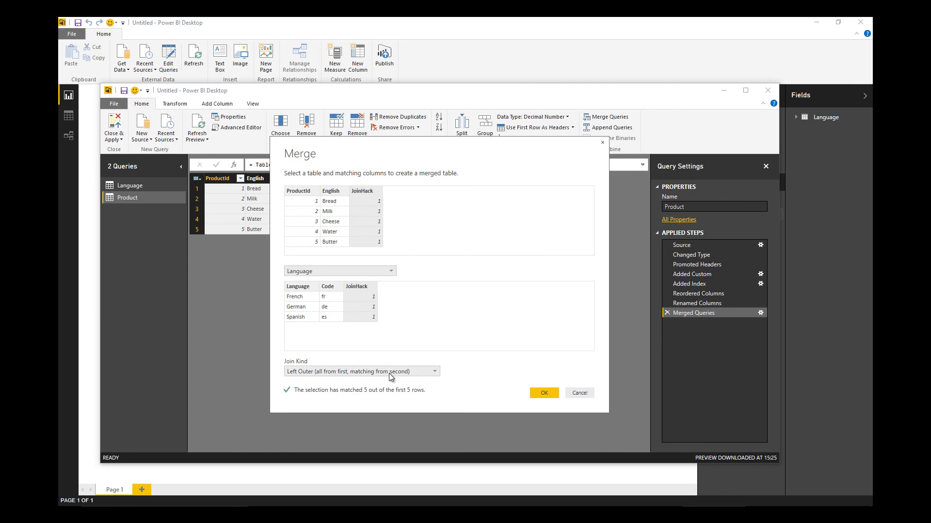
mouse_move(437, 375)
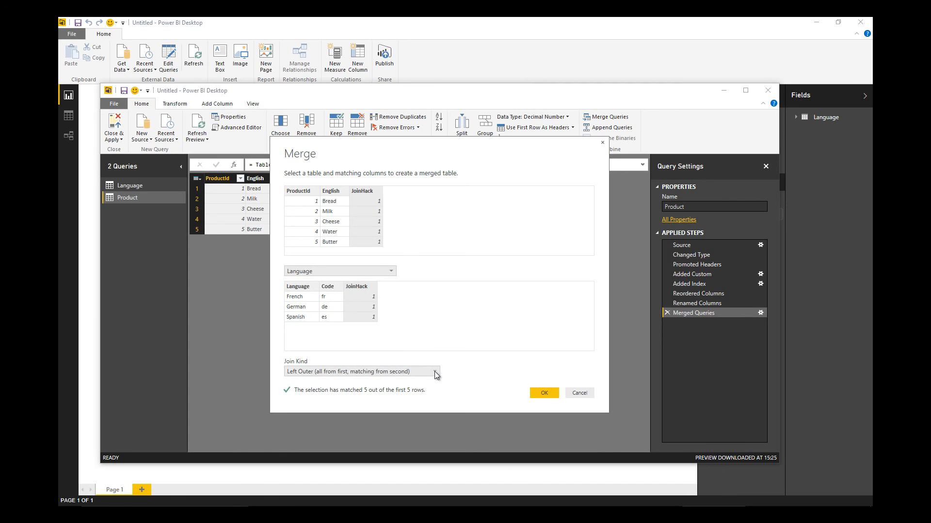
click(361, 372)
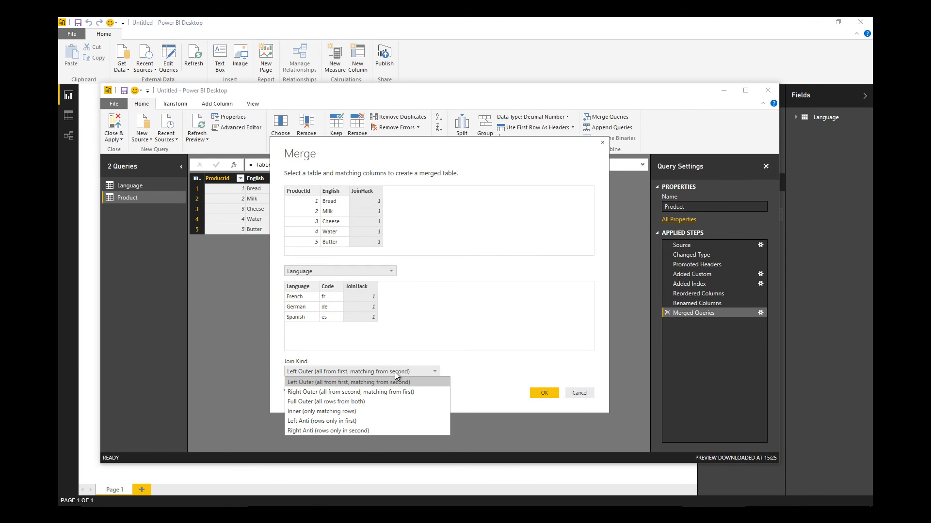
click(348, 381)
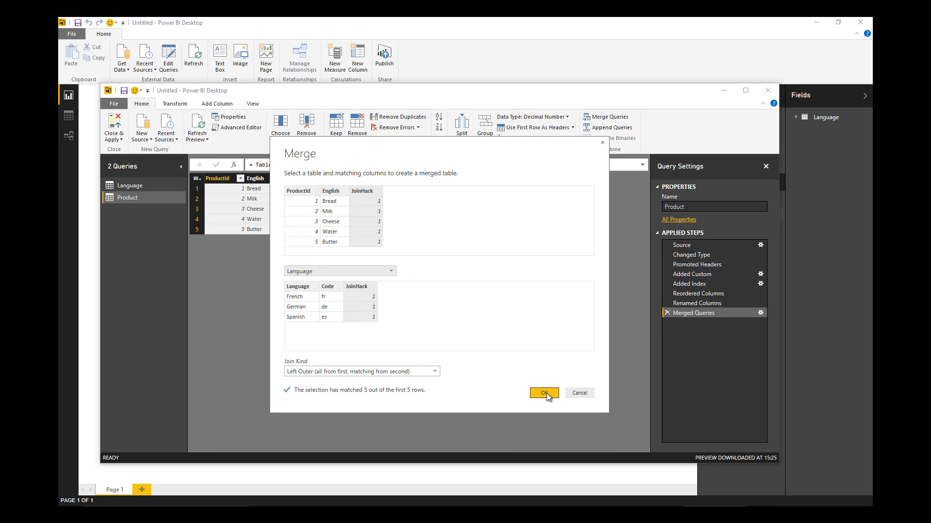
click(543, 393)
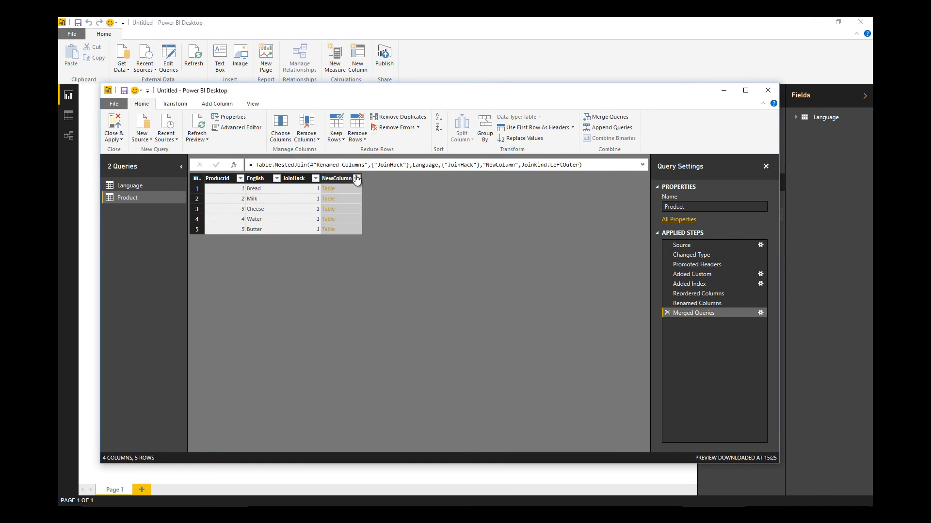
click(356, 178)
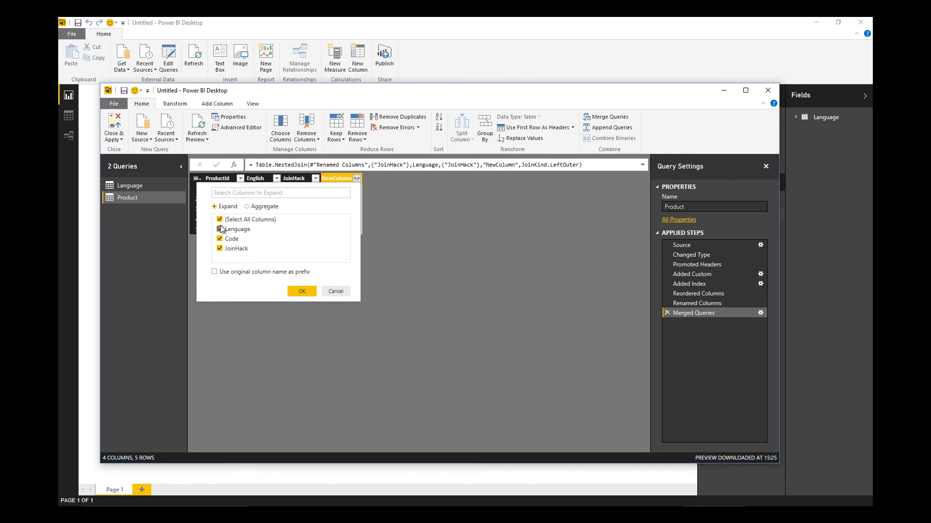
click(220, 248)
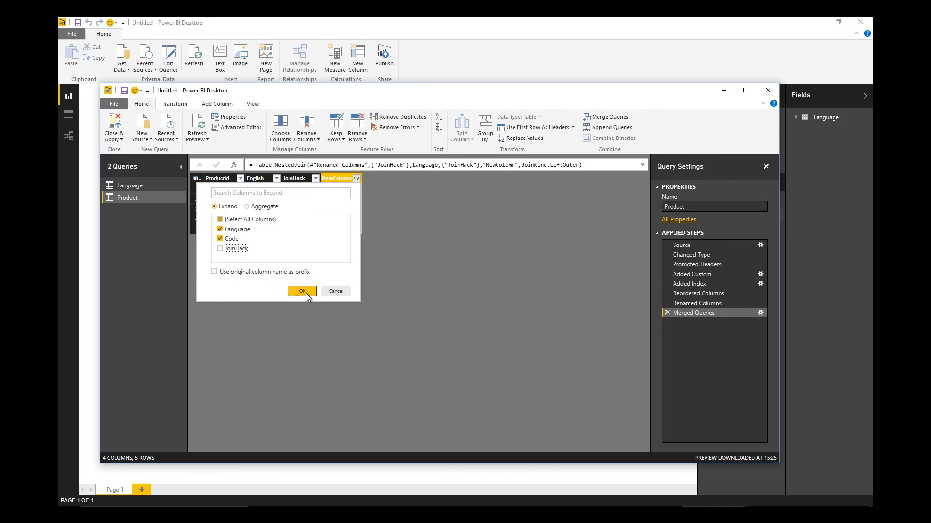
click(301, 292)
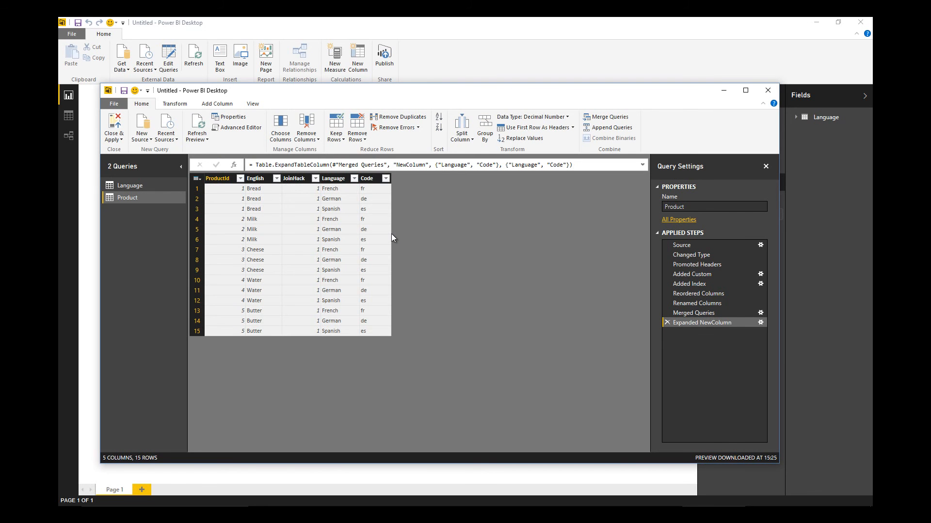
mouse_move(235, 201)
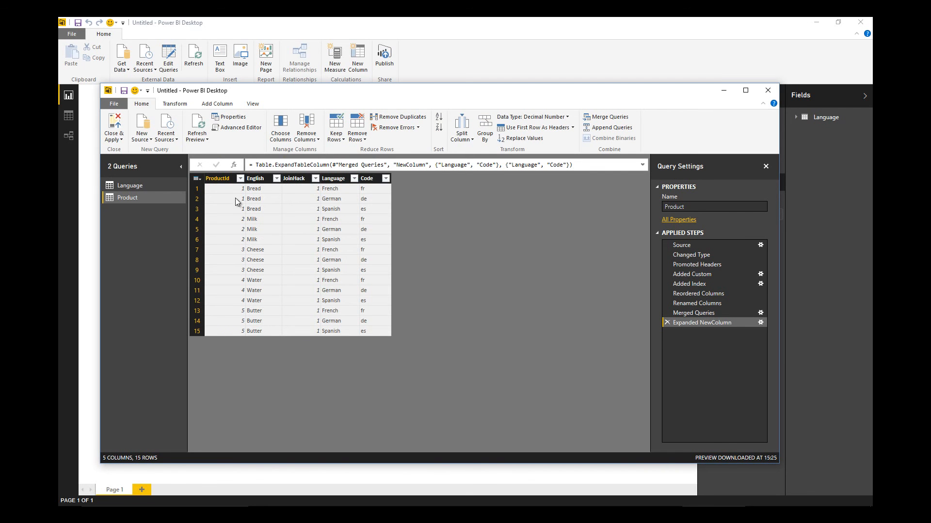
mouse_move(341, 193)
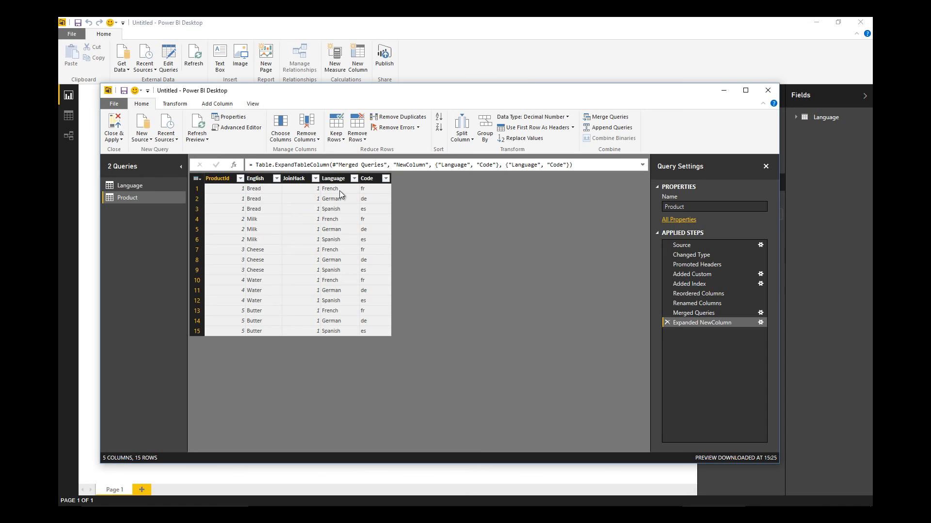
mouse_move(341, 236)
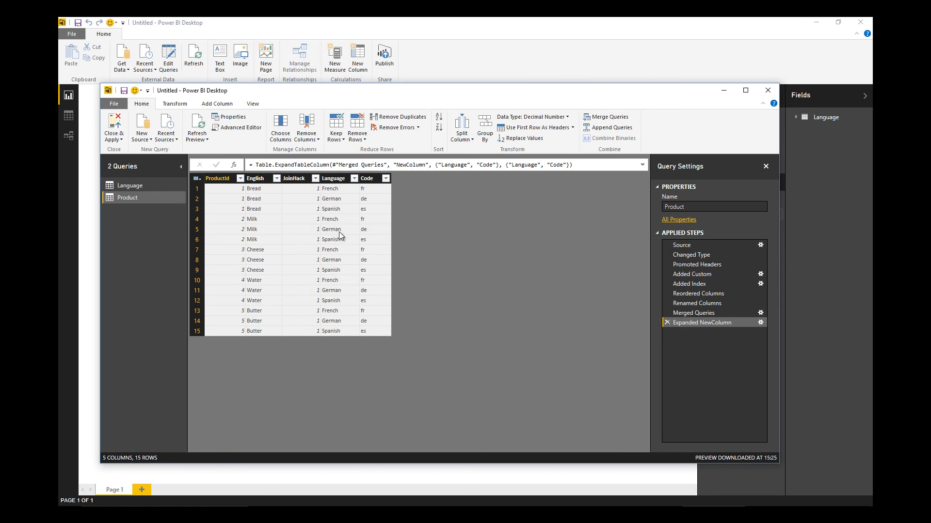
mouse_move(364, 339)
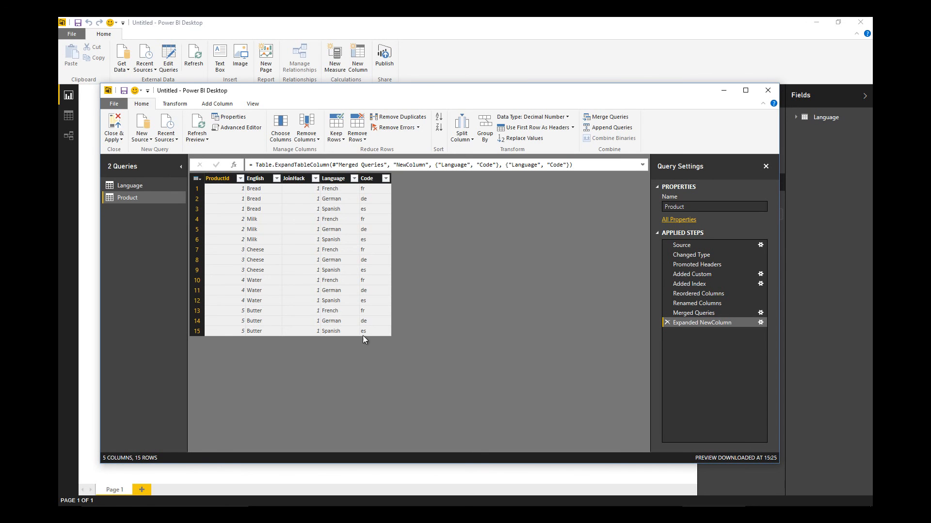
mouse_move(368, 369)
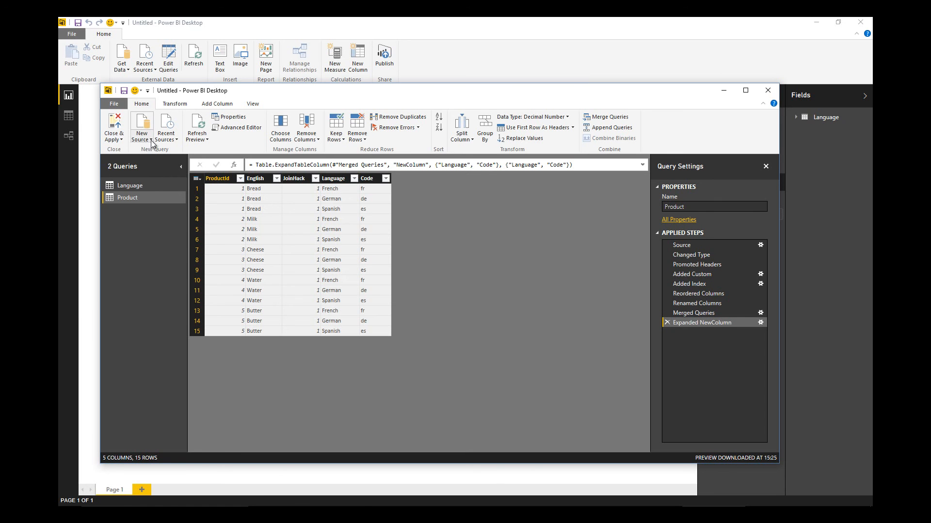
Connect to Microsoft Azure Marketplace and load the Microsoft Translator Translate function as a query
click(140, 125)
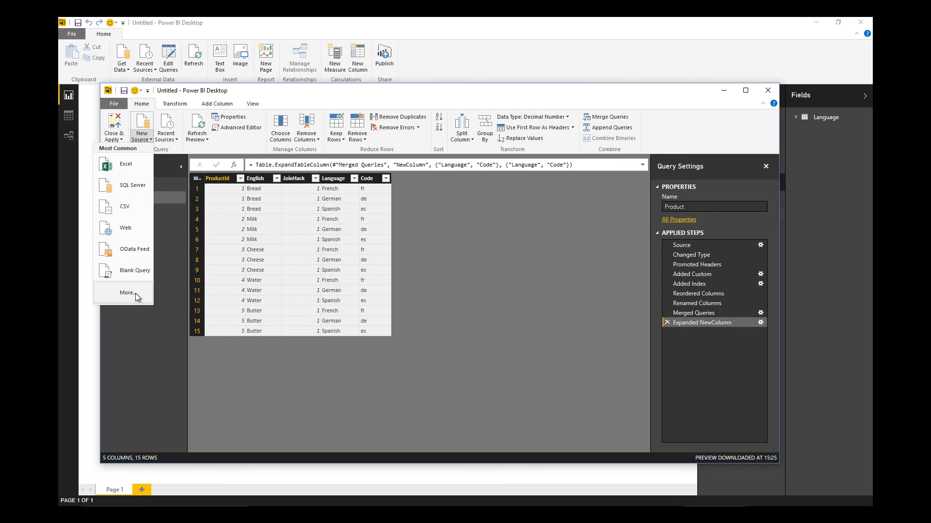
click(126, 291)
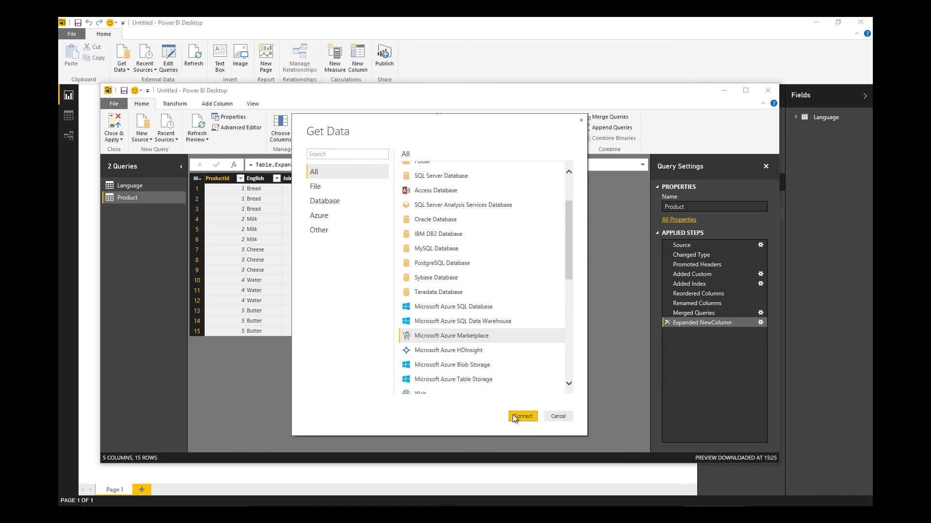
click(521, 416)
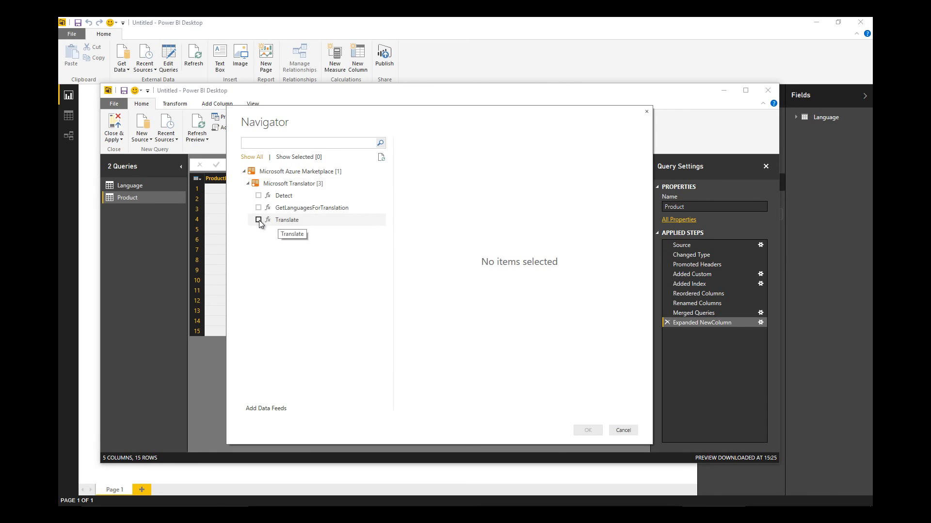
click(257, 221)
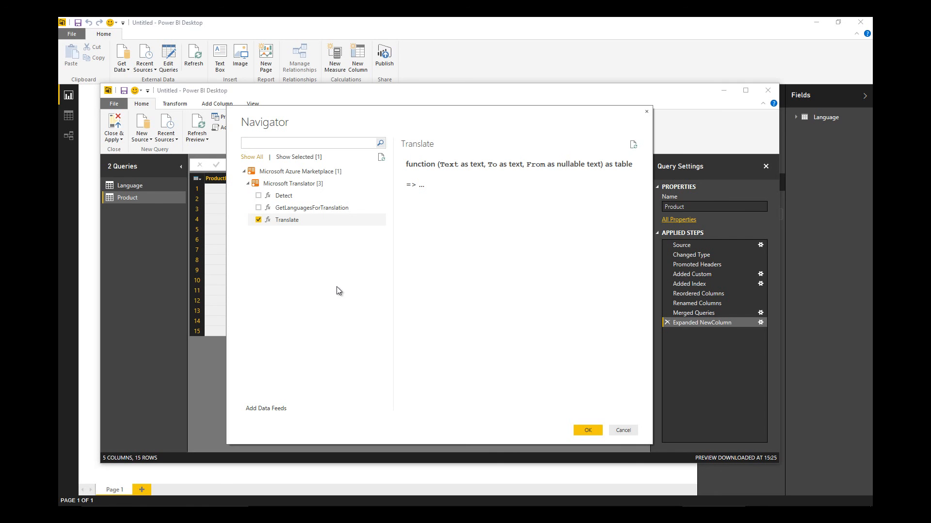
click(585, 431)
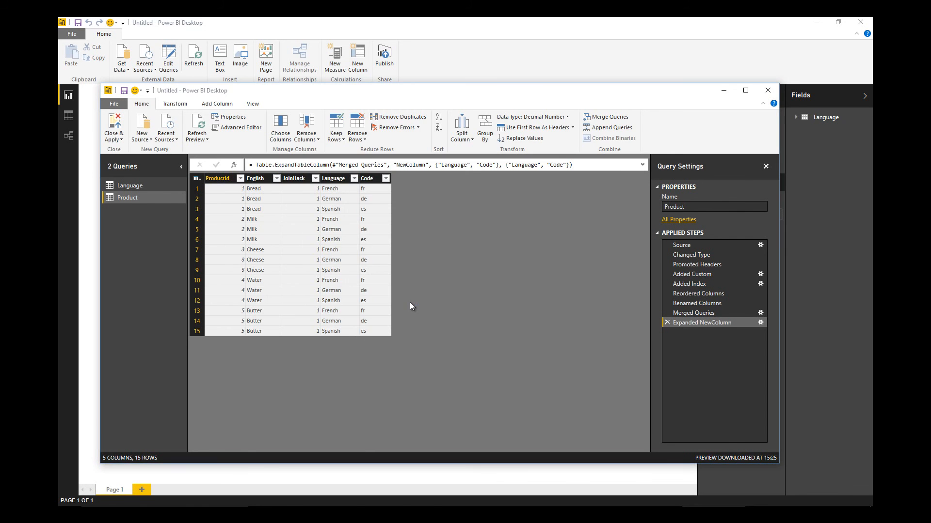
Start a custom column on Product named Translation calling the Translate function
click(129, 210)
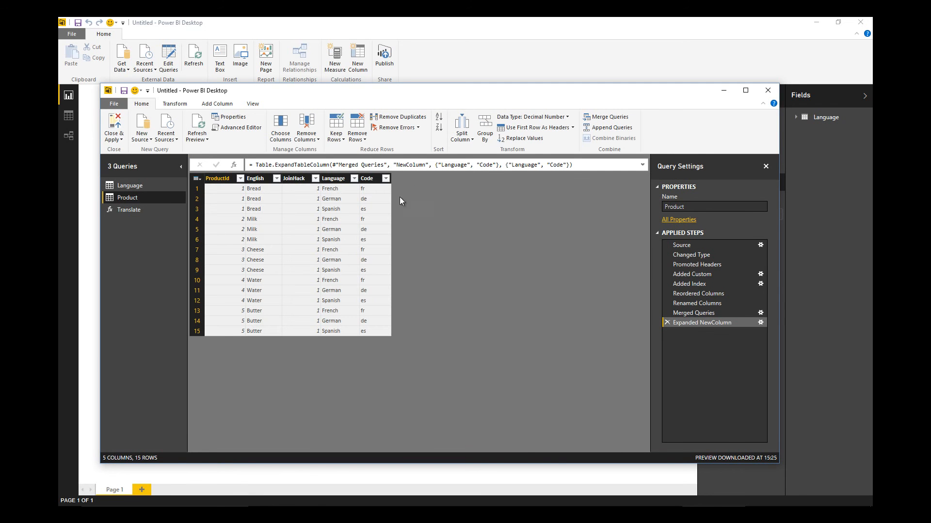
click(217, 104)
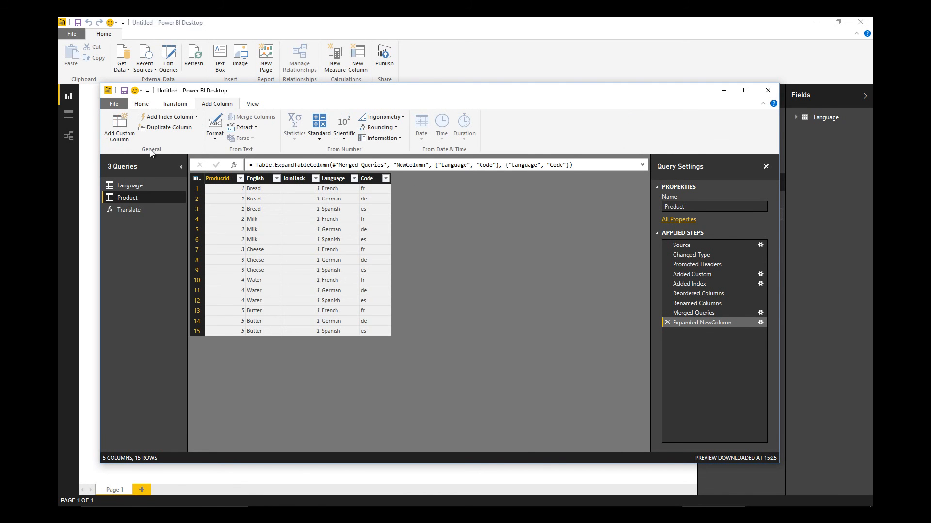
click(118, 125)
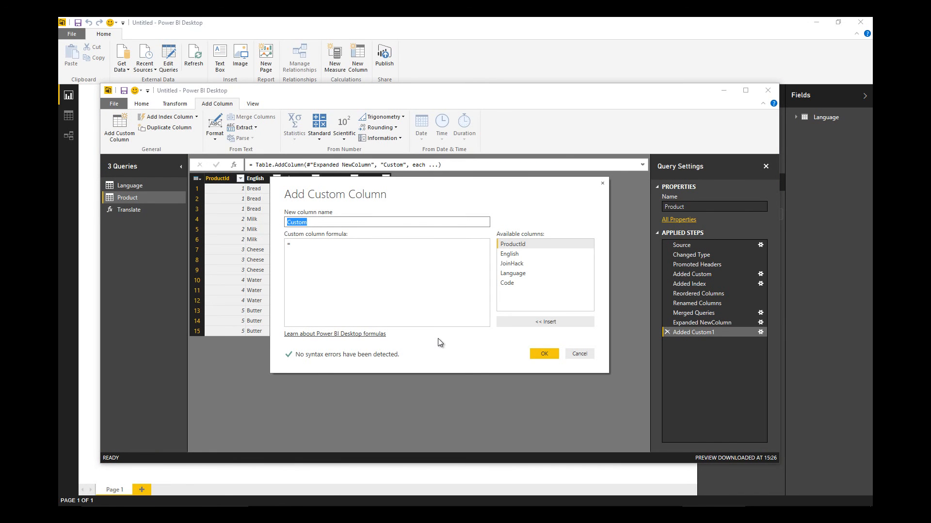
text(Translation)
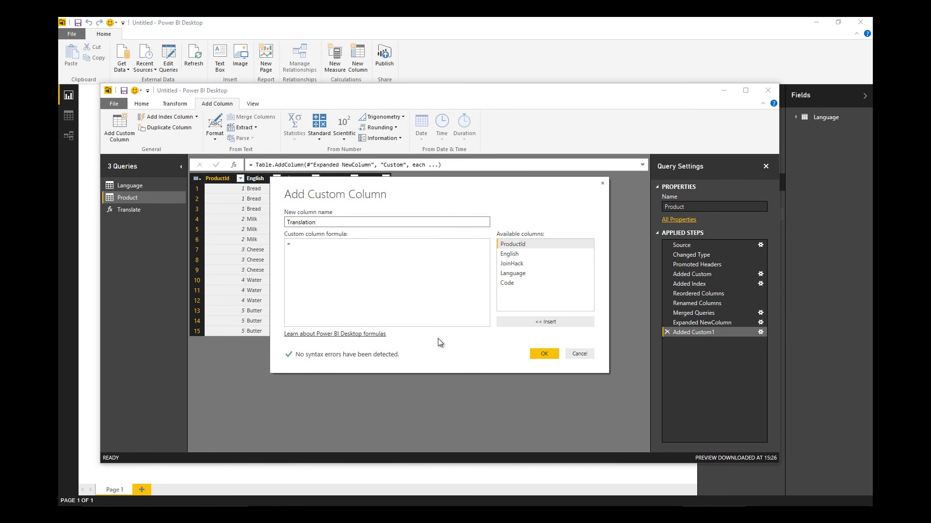
text(Tr)
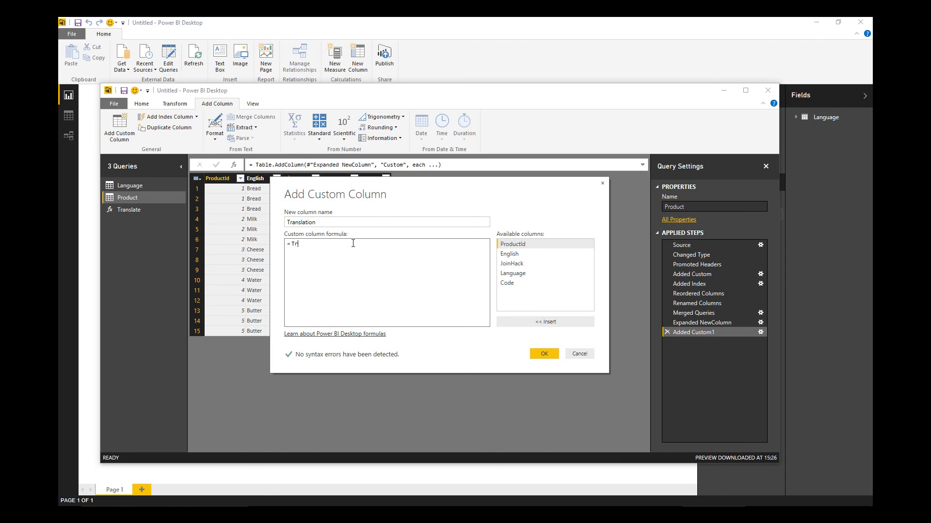
text(anslate()
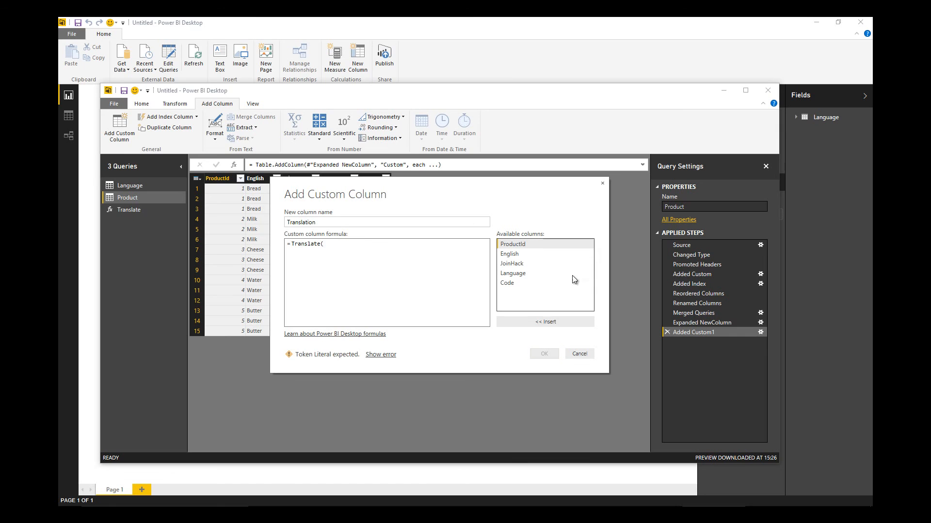
Complete the formula Translate([English],[Code],null) inserting English and Code, and create the column
click(509, 253)
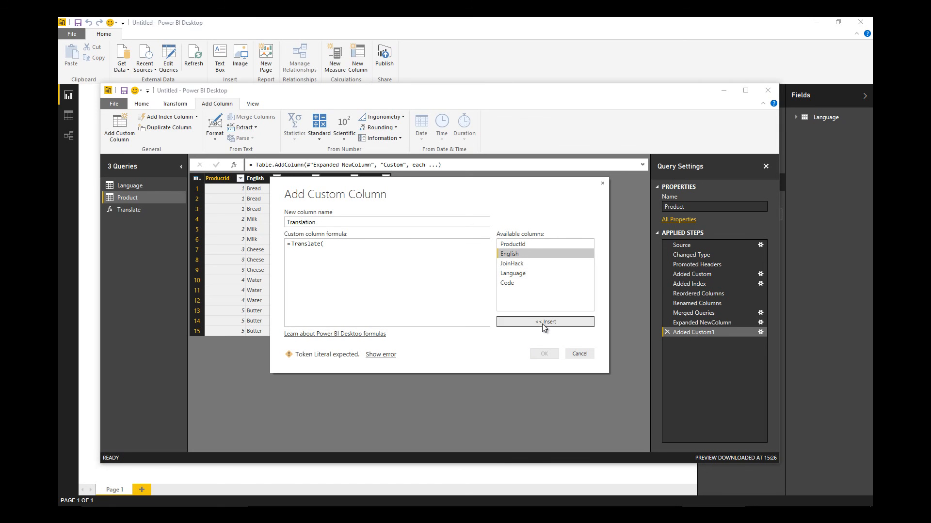
click(543, 321)
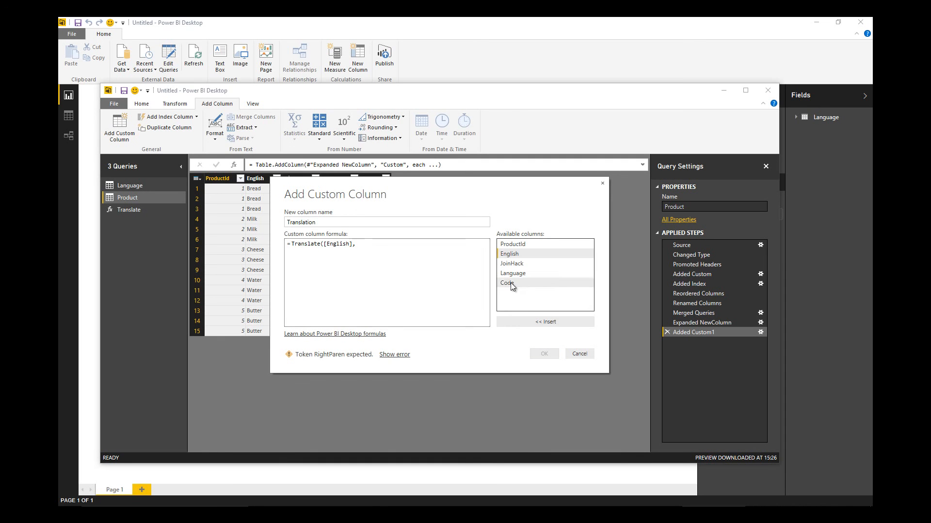
click(506, 282)
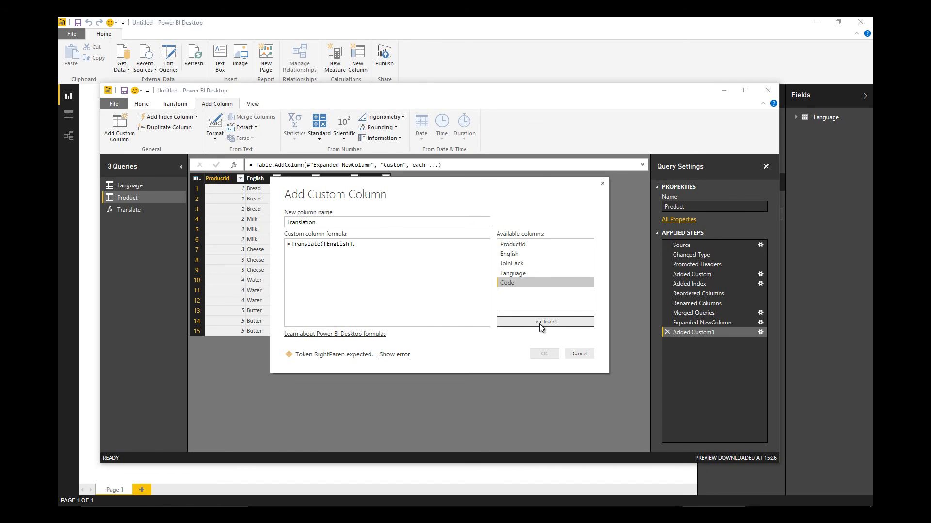
click(543, 321)
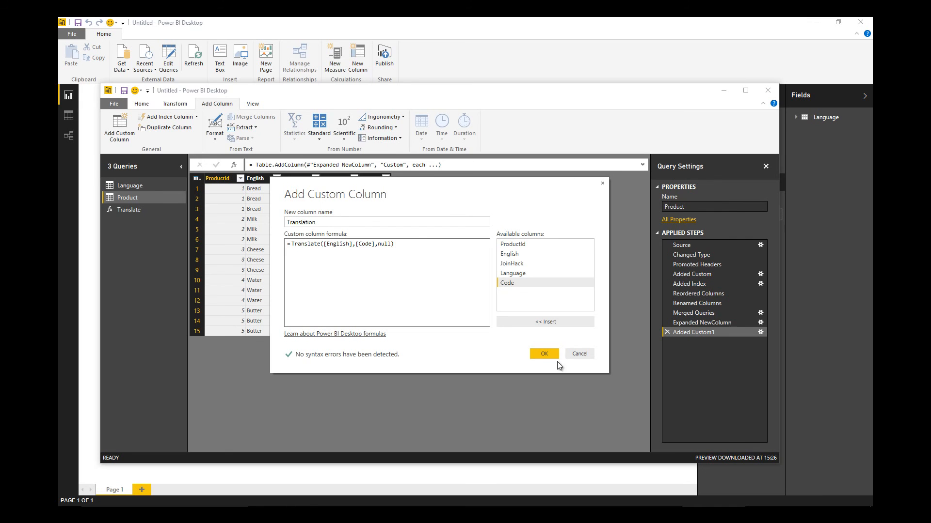
click(542, 353)
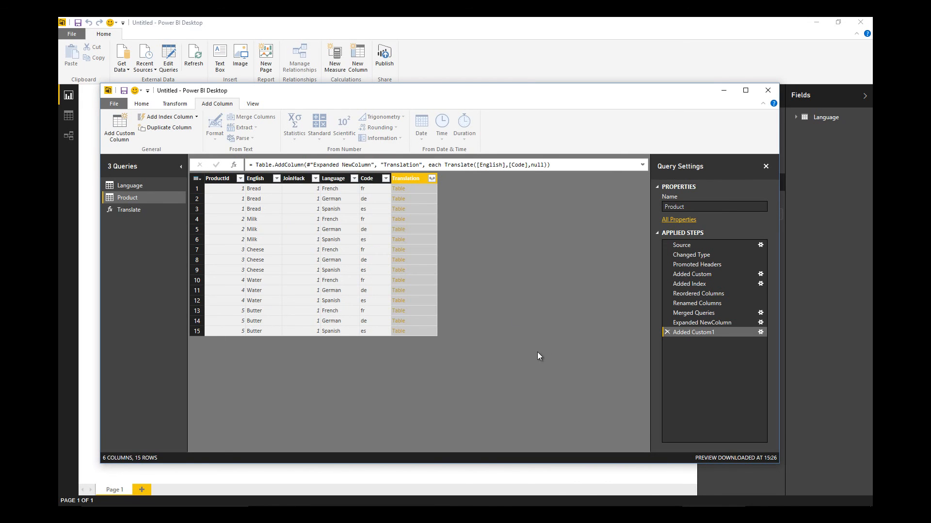
Expand Translation to its Text, rename it Translation, and remove the JoinHack and Code columns
click(432, 178)
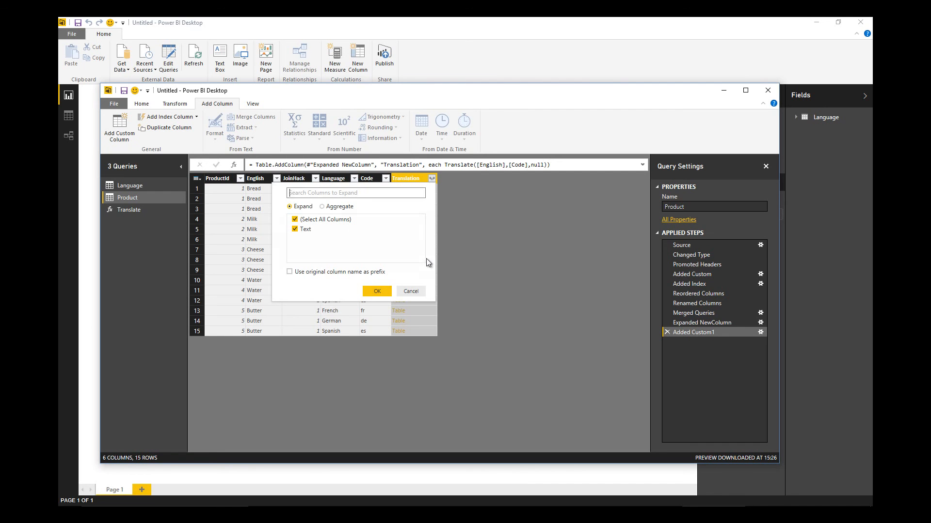
click(295, 229)
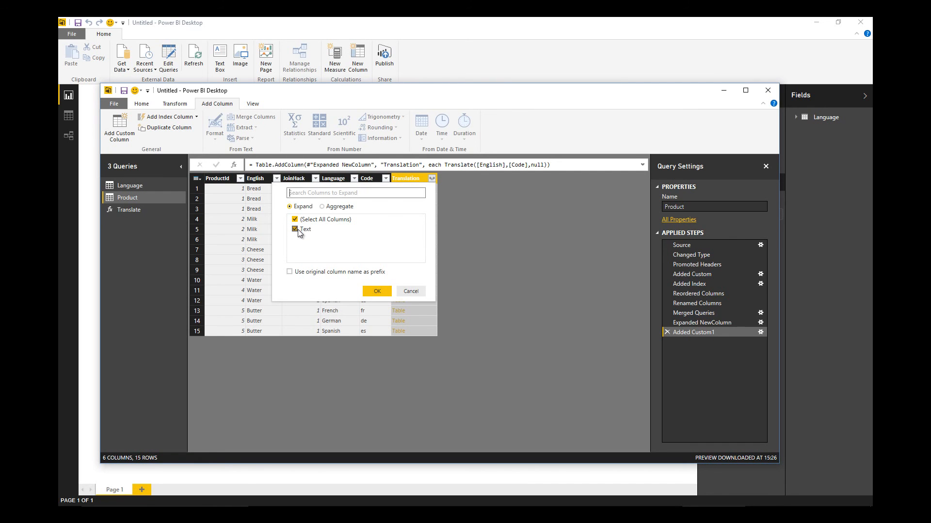
click(376, 290)
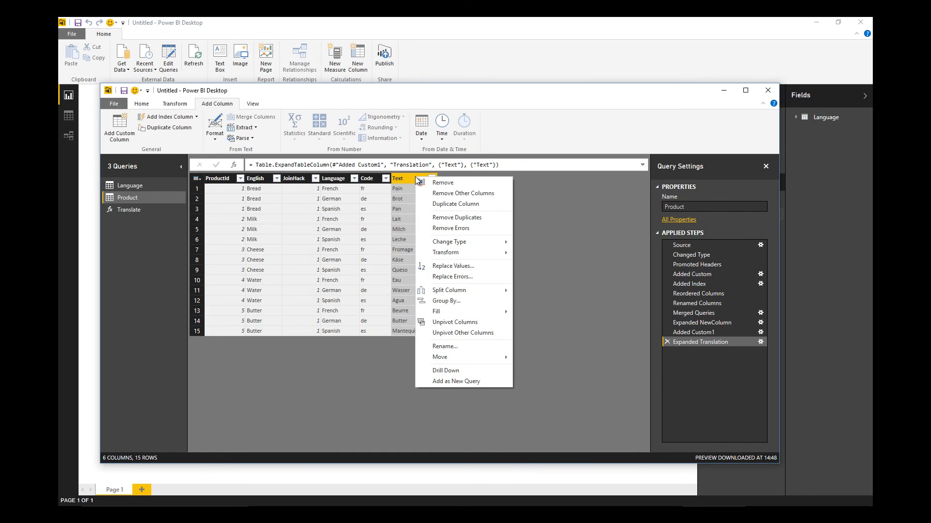
click(465, 352)
text(ranslation)
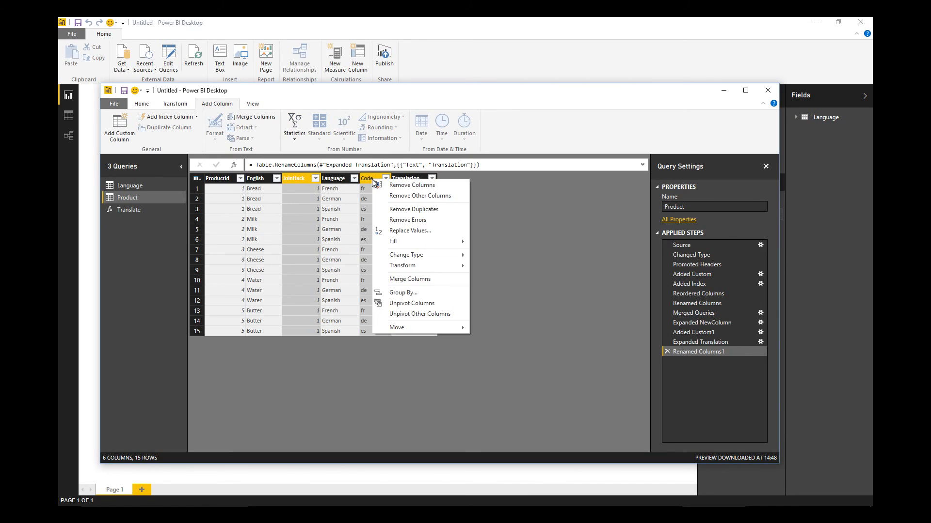
click(411, 185)
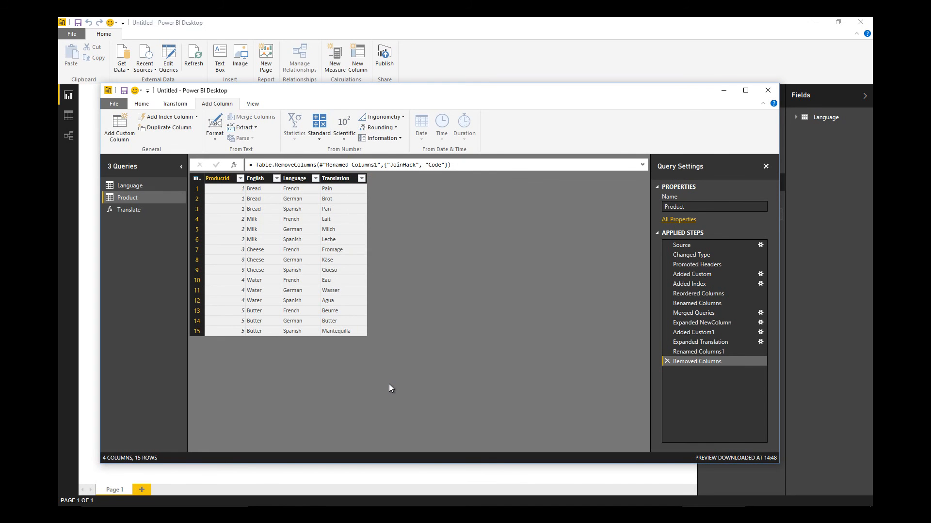
mouse_move(269, 209)
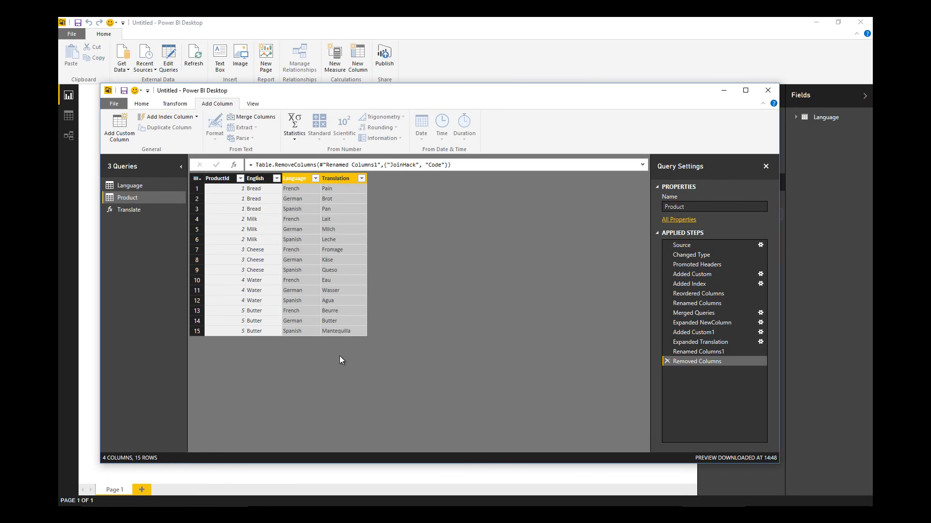
Pivot the Language column with Translation as values and Don't Aggregate, giving French, German, Spanish columns
click(142, 104)
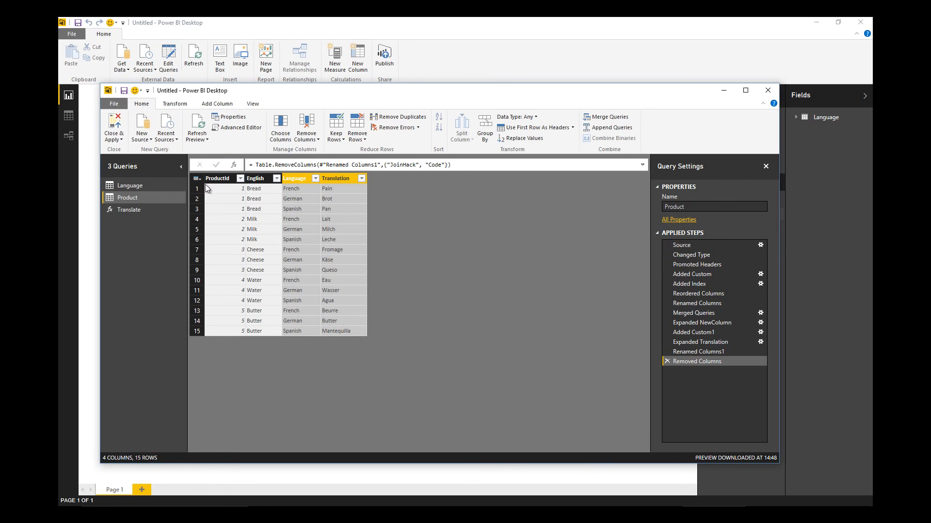
mouse_move(155, 109)
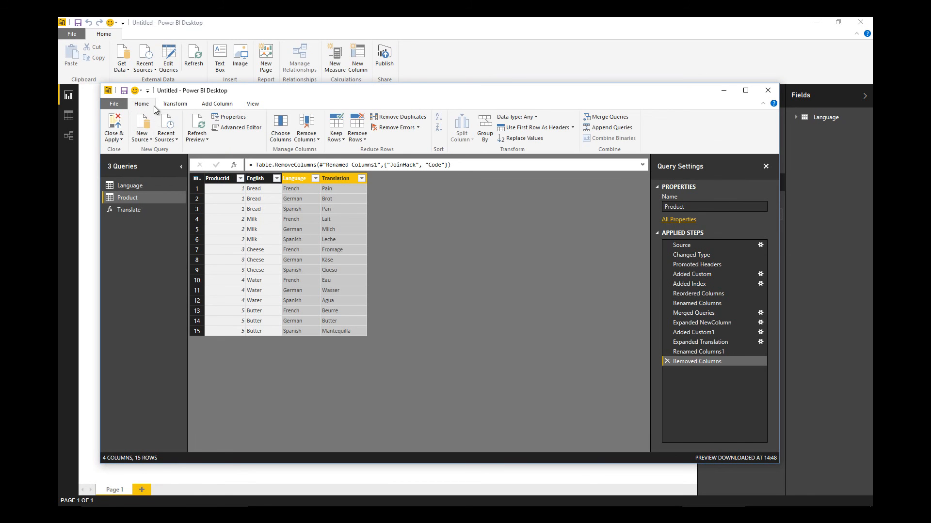
click(175, 104)
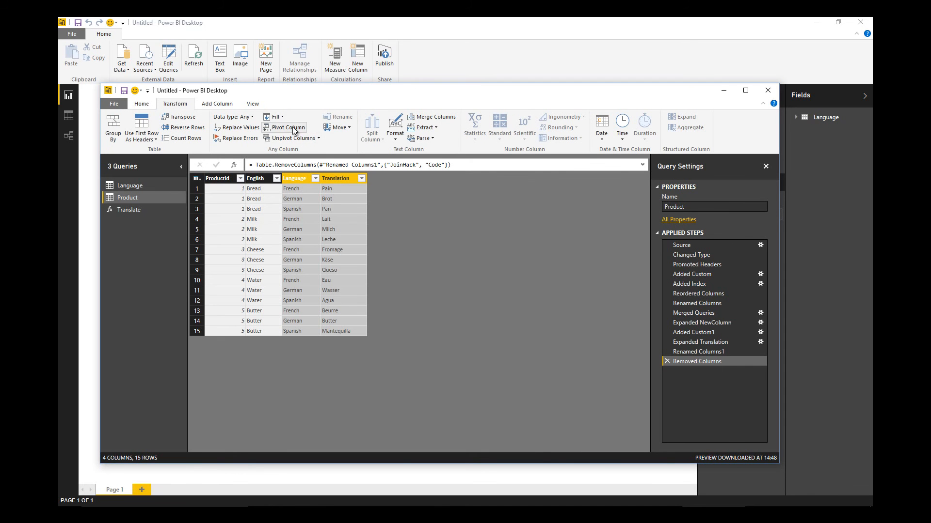
click(289, 127)
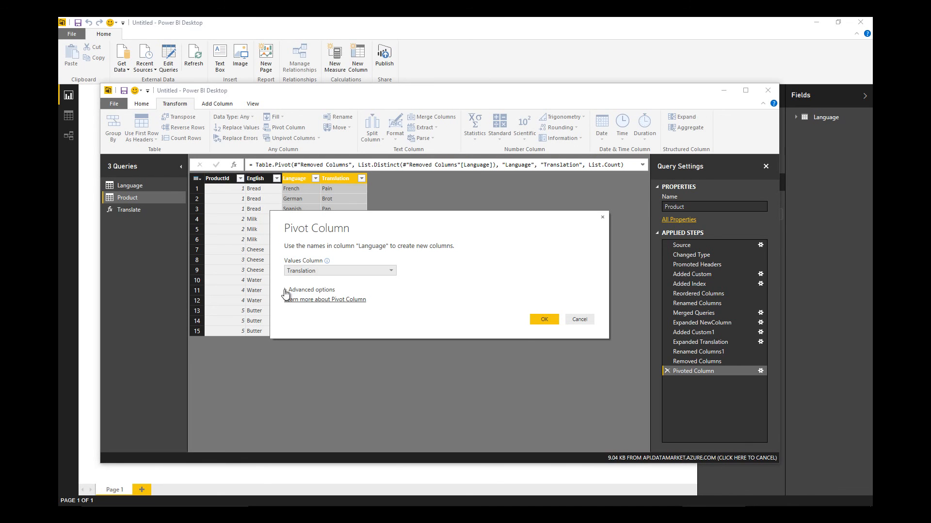
click(309, 290)
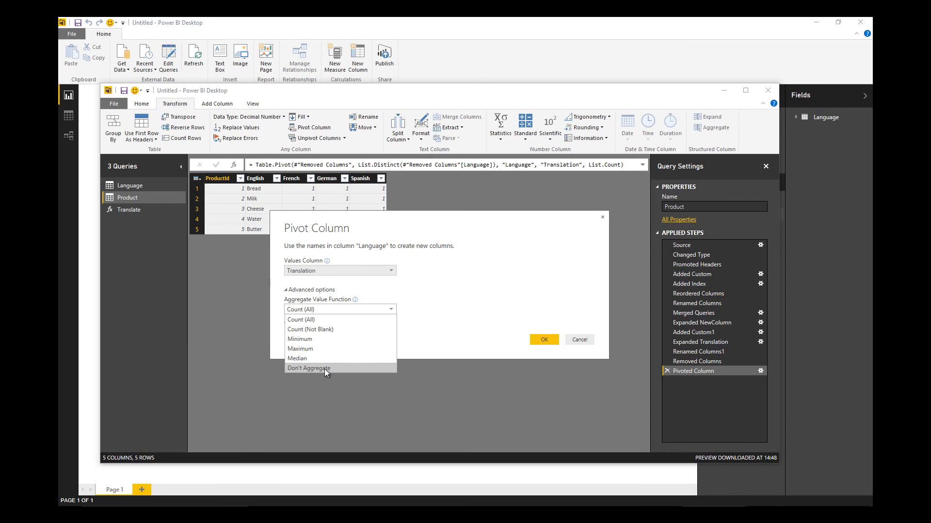
click(308, 369)
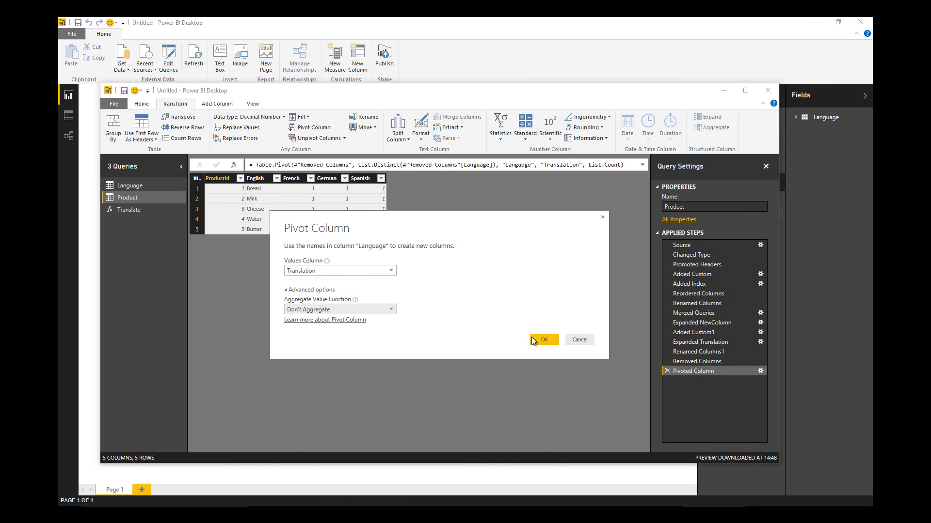
click(542, 339)
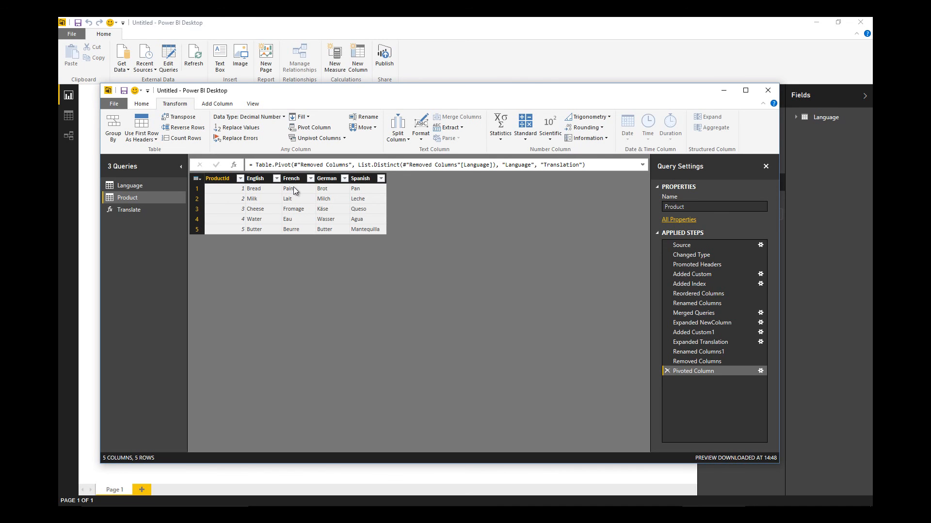
mouse_move(293, 202)
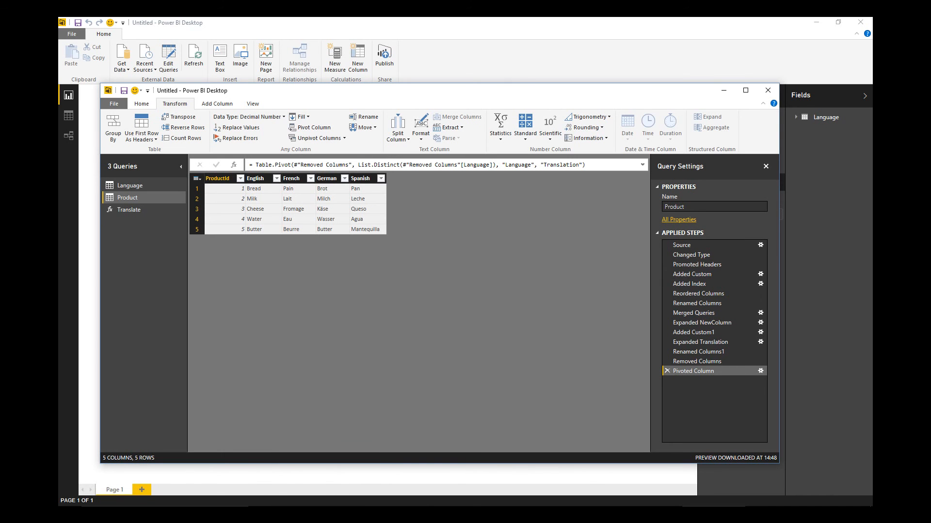
mouse_move(689, 285)
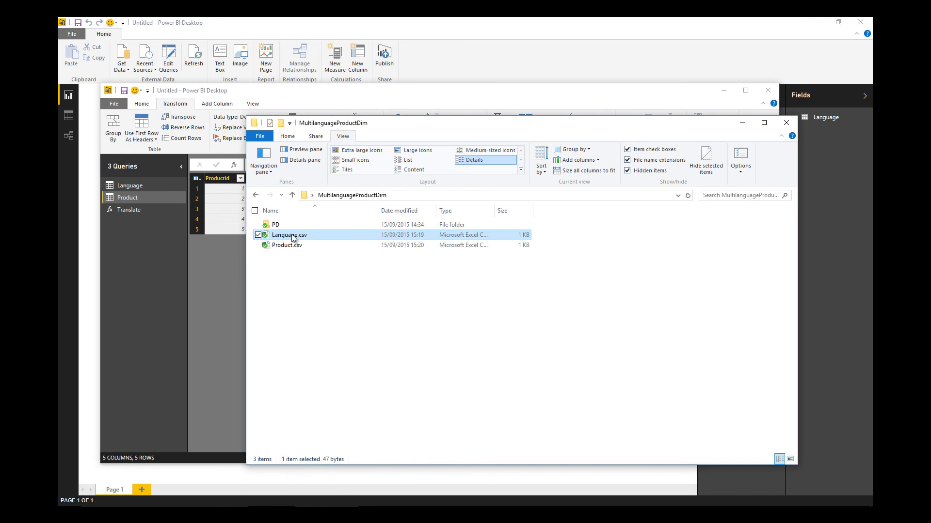
Add Italian,it Polish,pl Hungarian,hu rows to Language.csv in Notepad
double_click(290, 235)
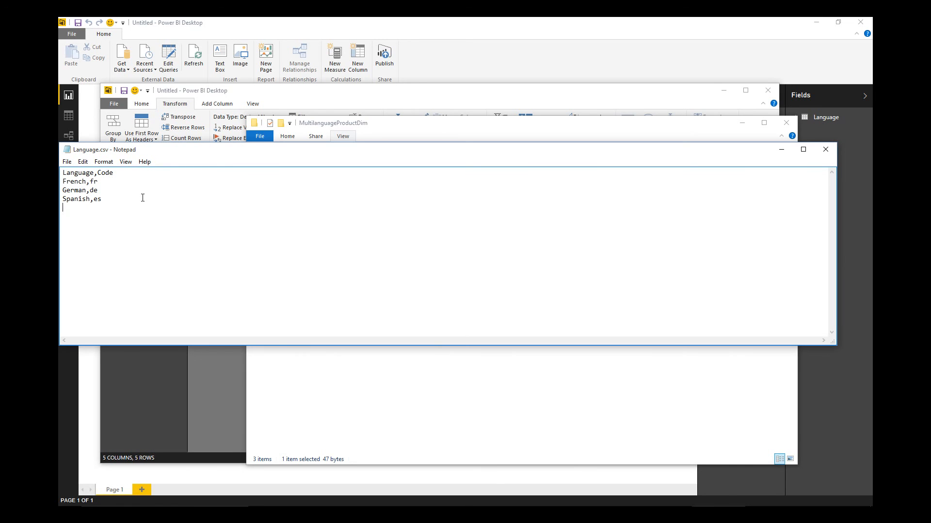
text(Italian,)
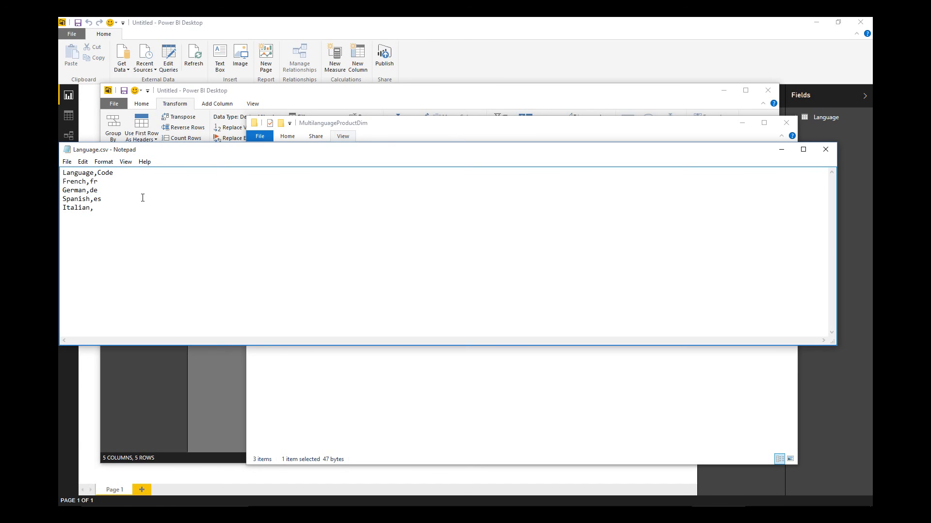
text(i)
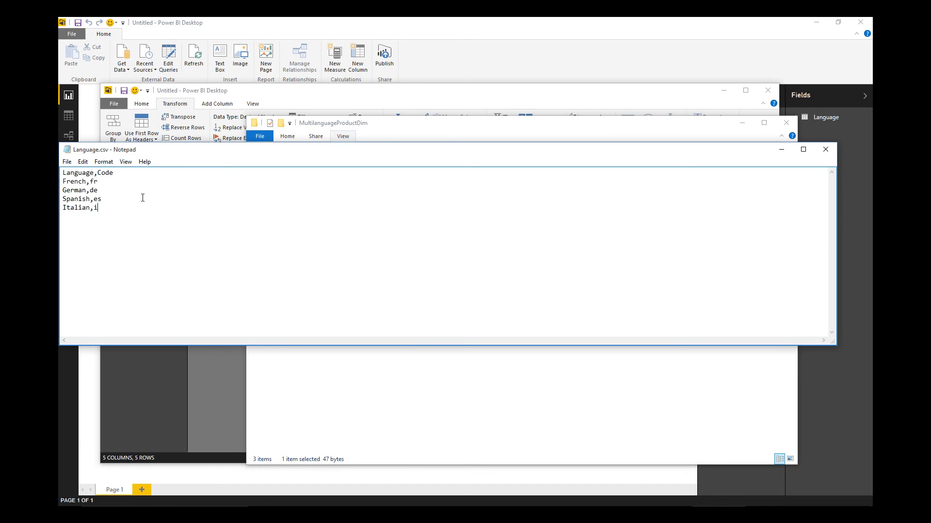
text(t)
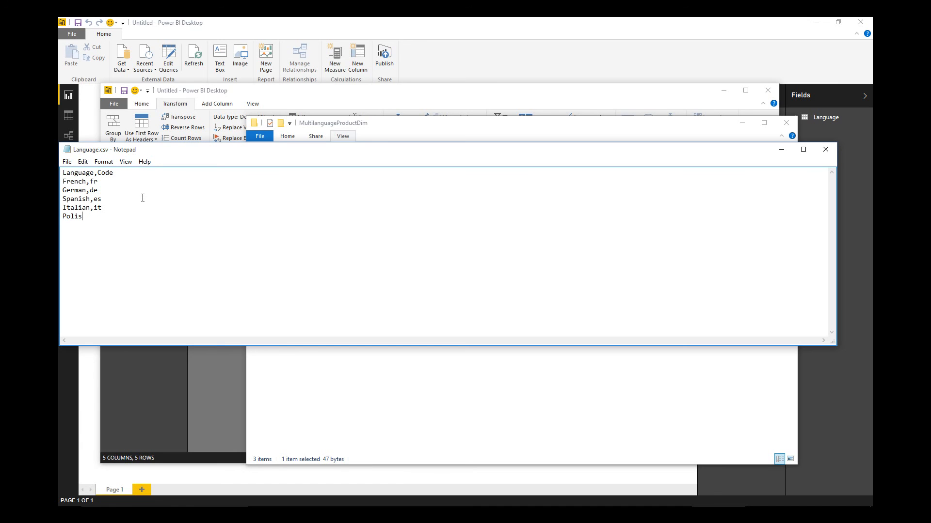
text(h,pl)
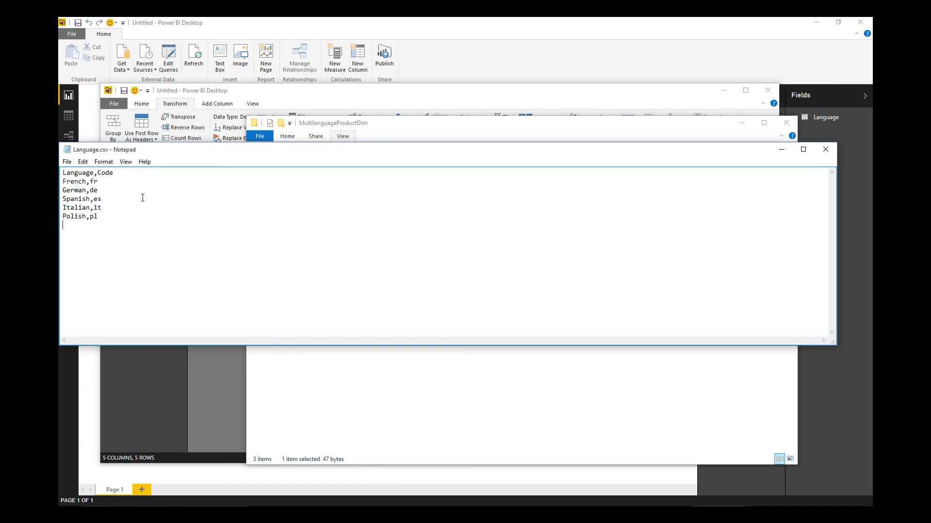
text(Hungarian)
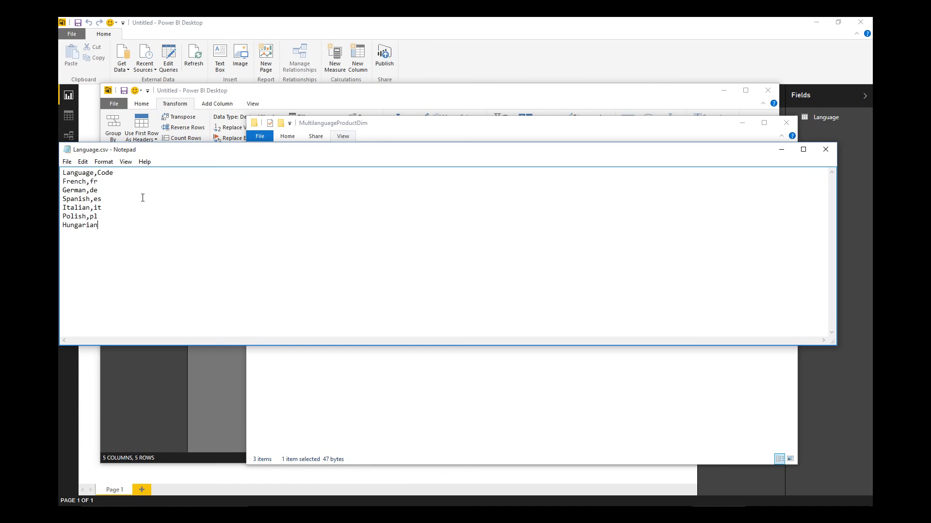
text(,hu)
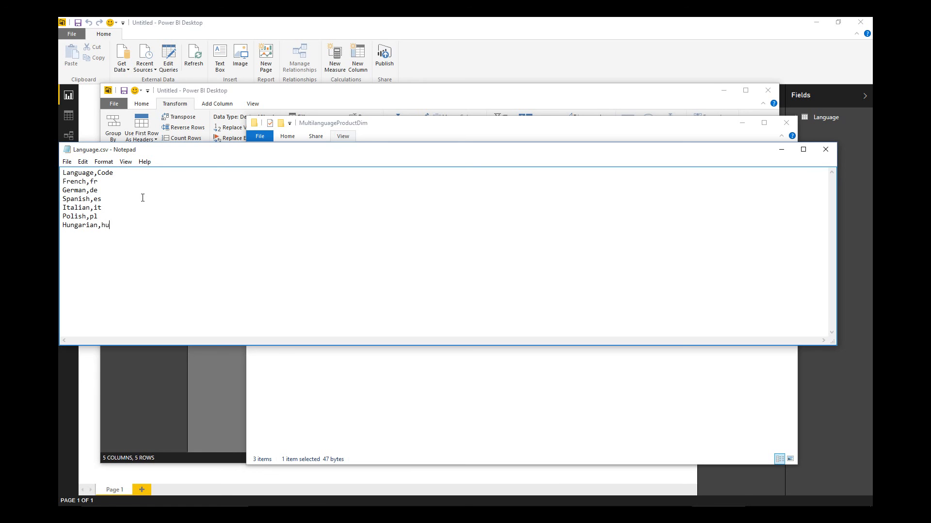
Save Language.csv and switch to editing Product.csv
click(67, 162)
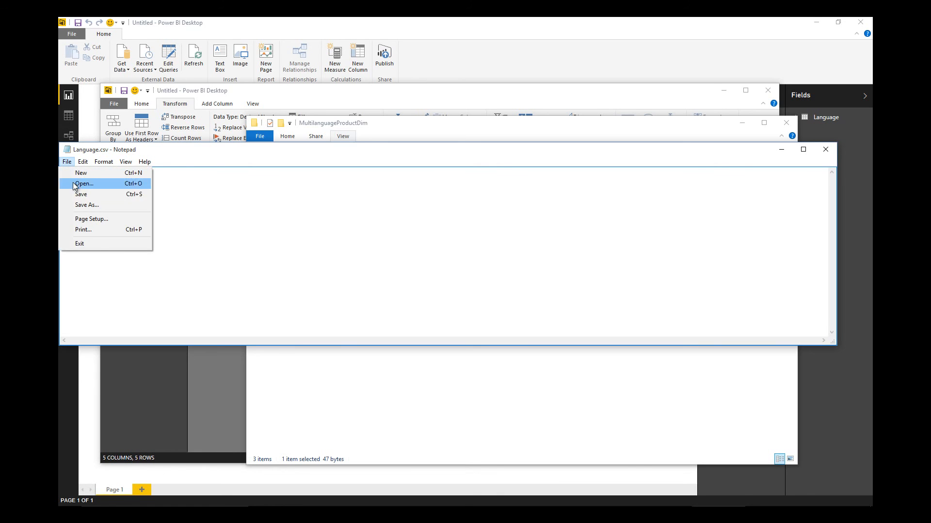
click(288, 235)
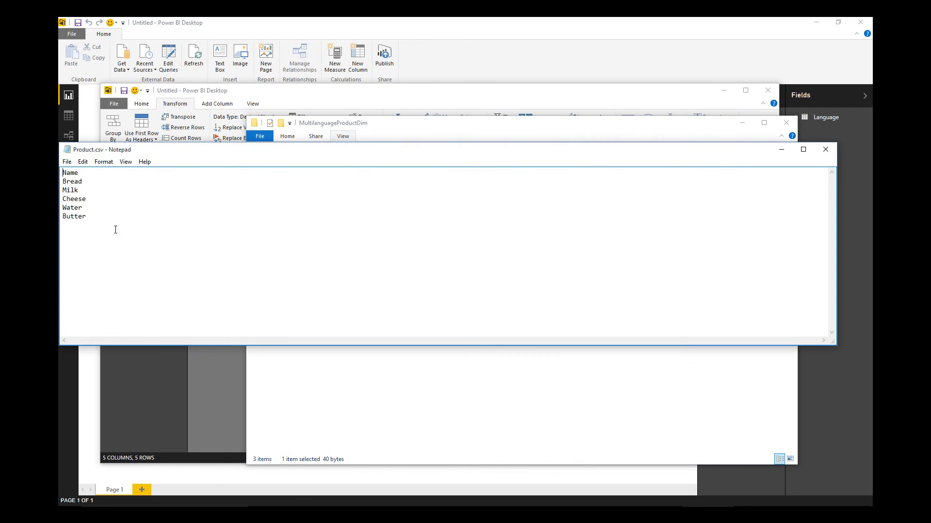
Add Cream, Apples and Bananas lines to Product.csv and save it
text(Cream)
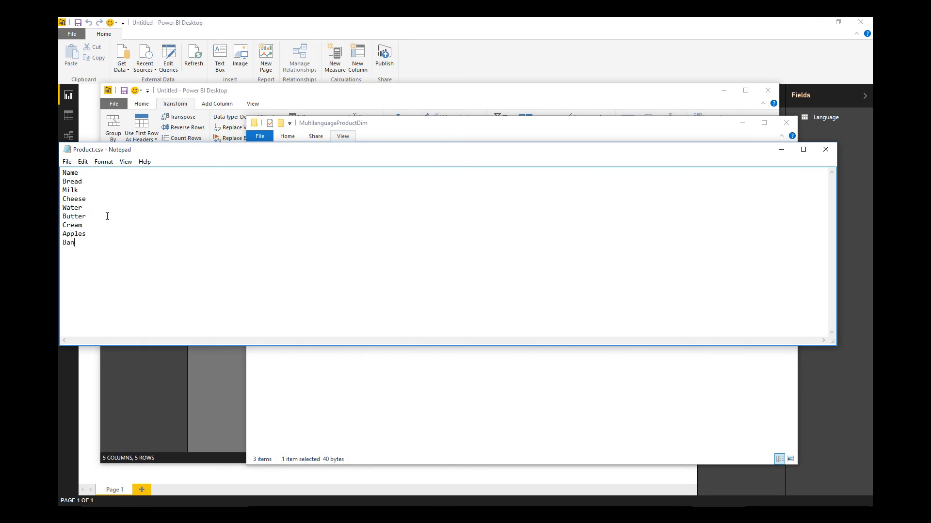
text(anas)
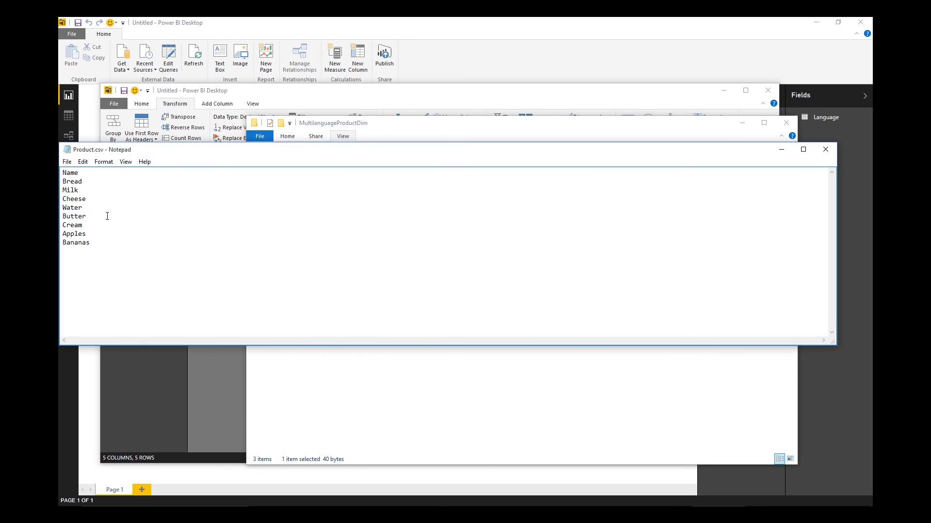
click(67, 162)
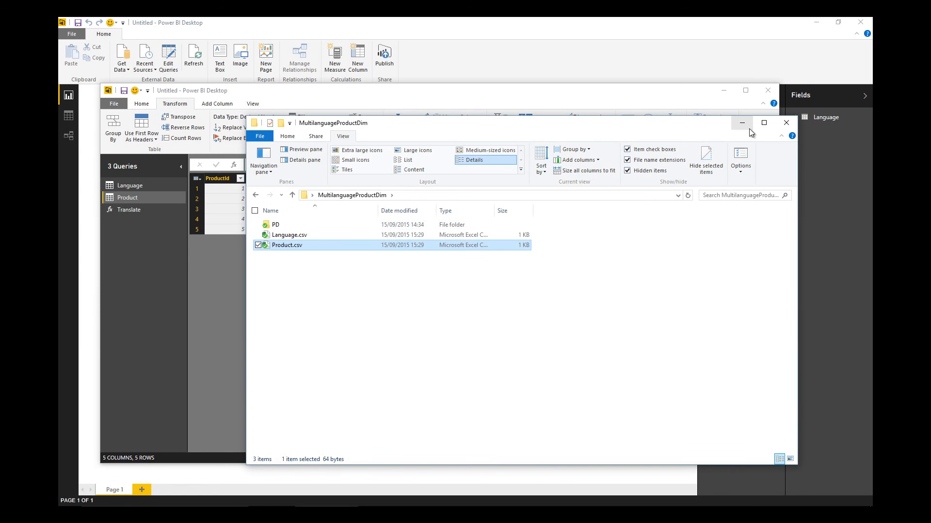
Refresh the Product preview to eight products with new language columns and Close & Apply
click(785, 123)
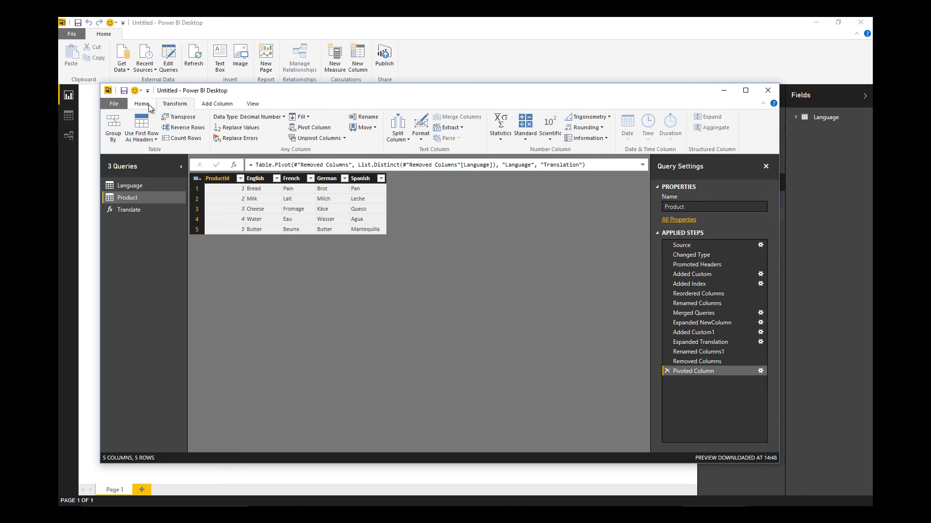
click(141, 104)
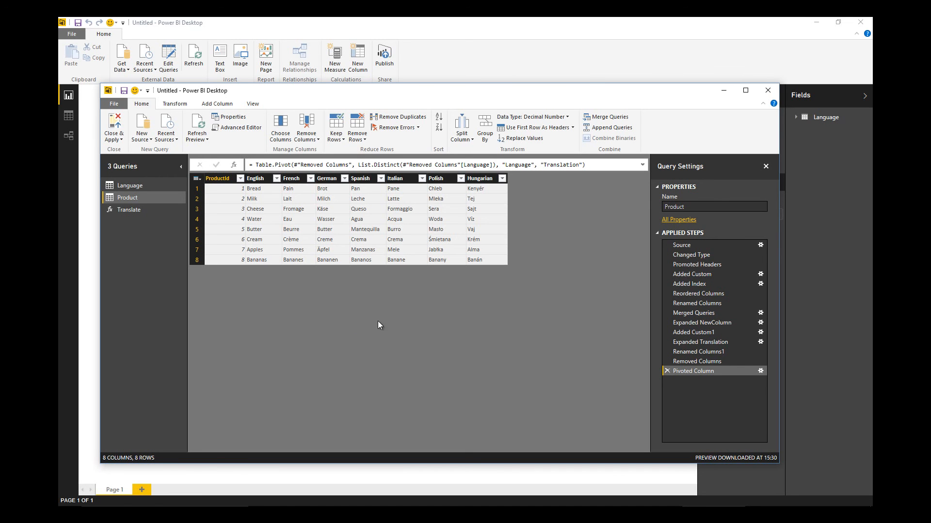
click(113, 125)
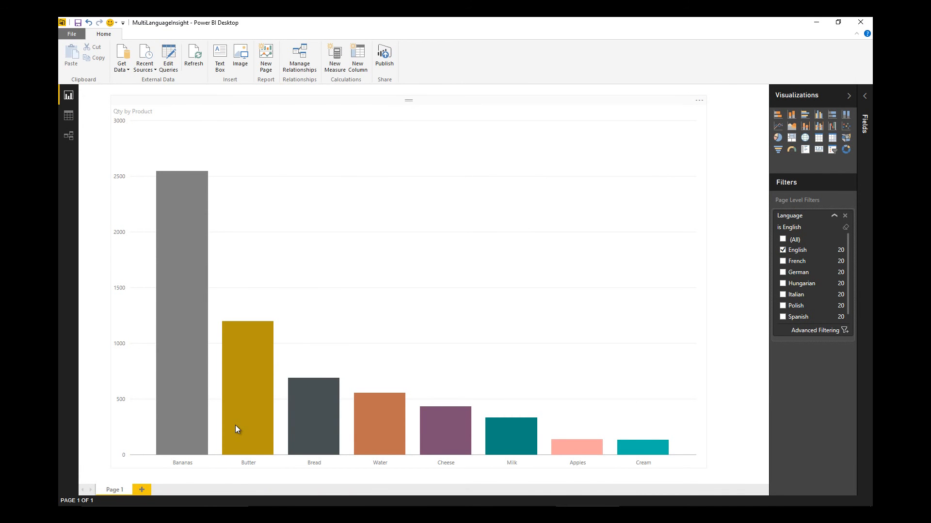
mouse_move(191, 476)
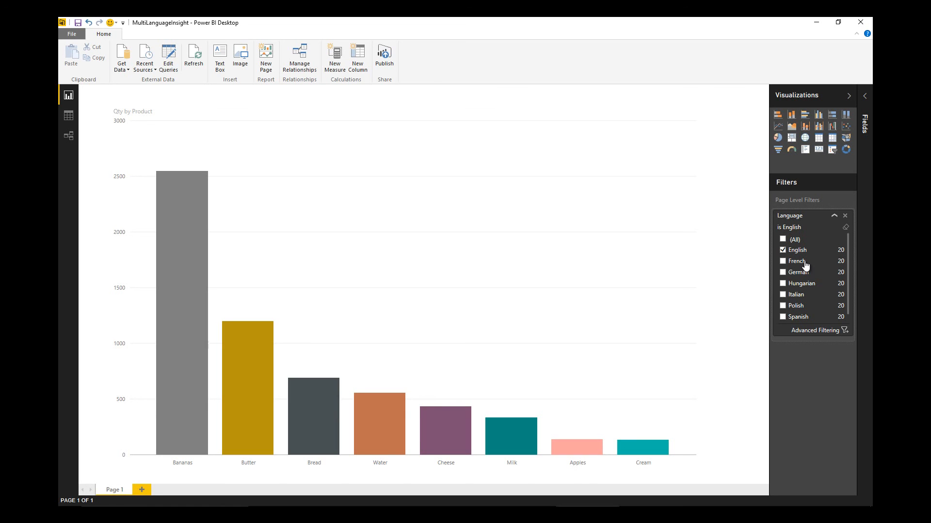
Set the report's Language filter to French so bars show names like Bananes, Beurre, Pain
click(783, 260)
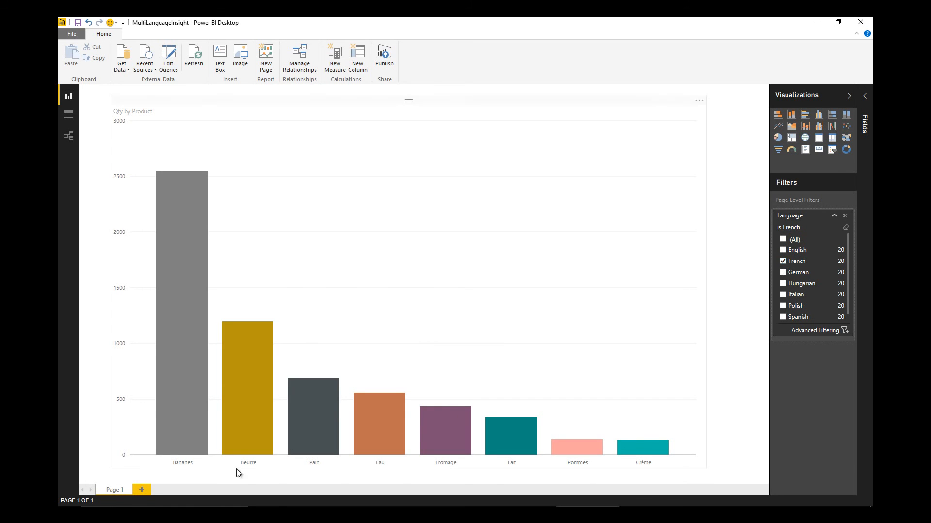